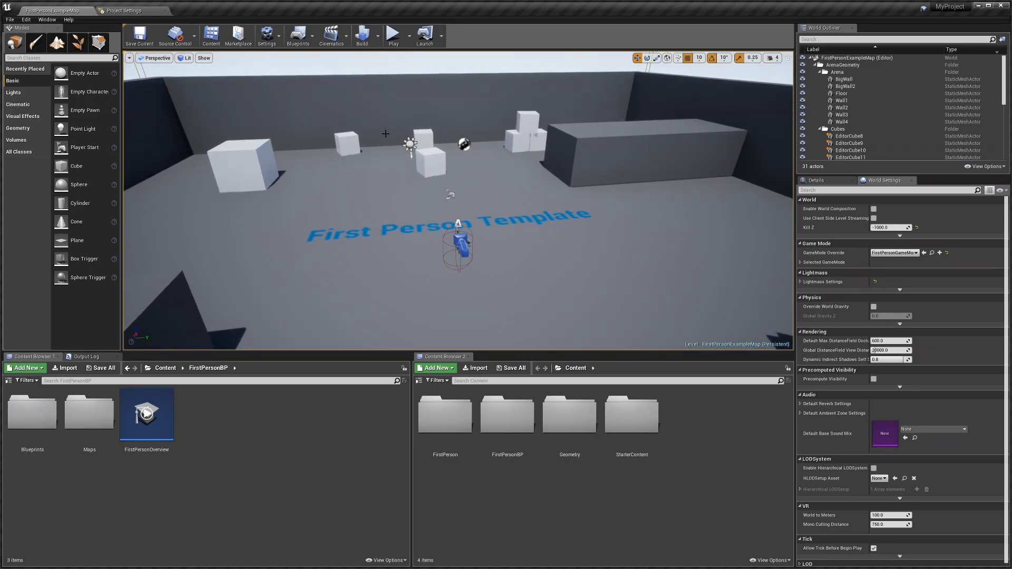
Step: Add a Trigger object channel with Ignore as its default response in Project Settings > Collision
click(266, 35)
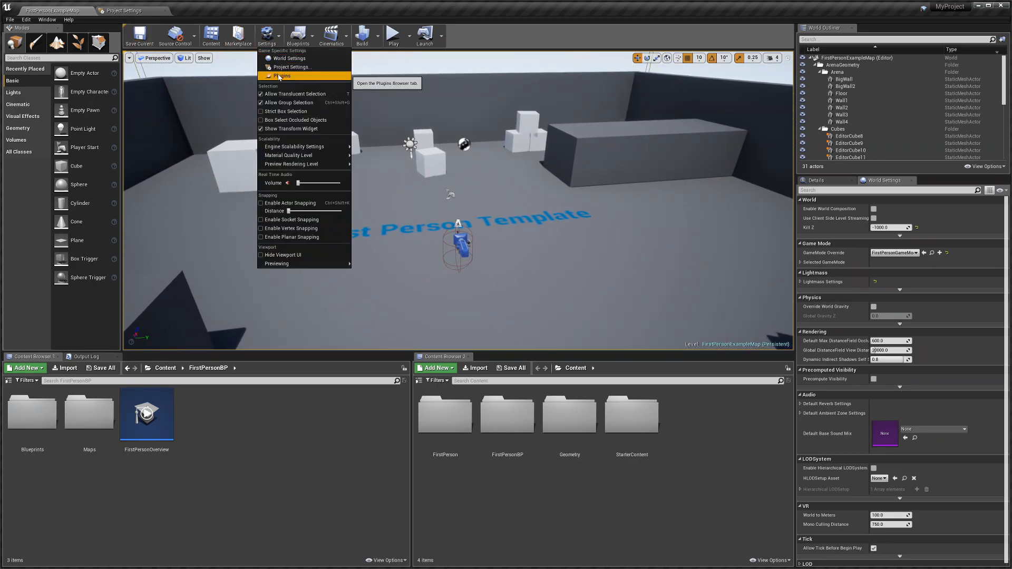
click(293, 67)
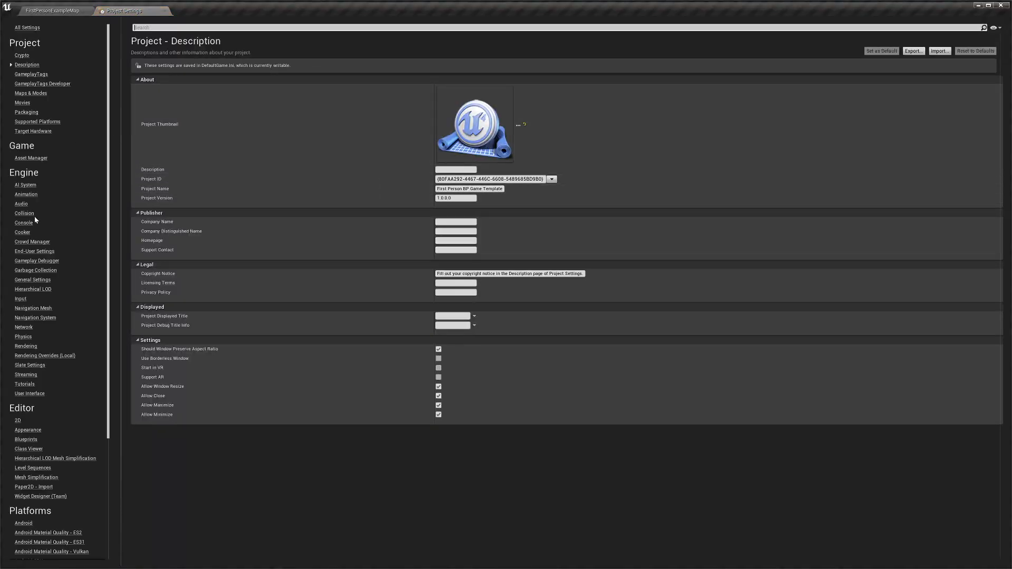
click(24, 213)
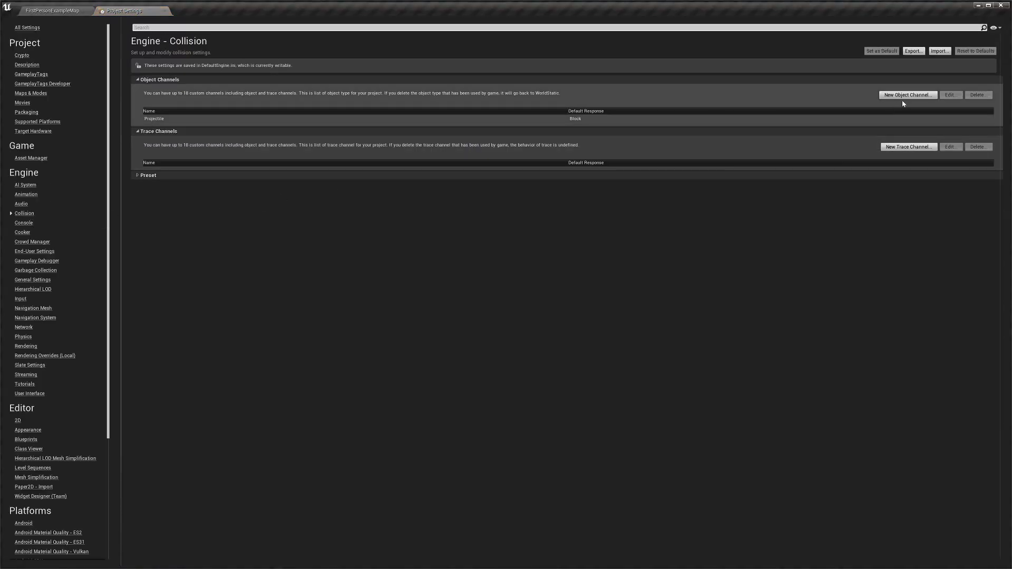
click(908, 95)
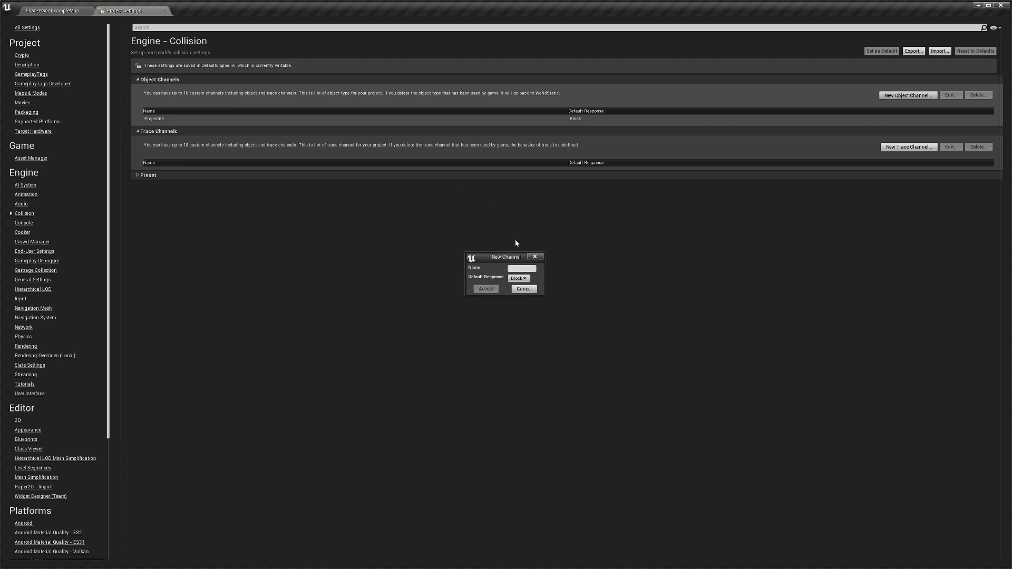
text(T)
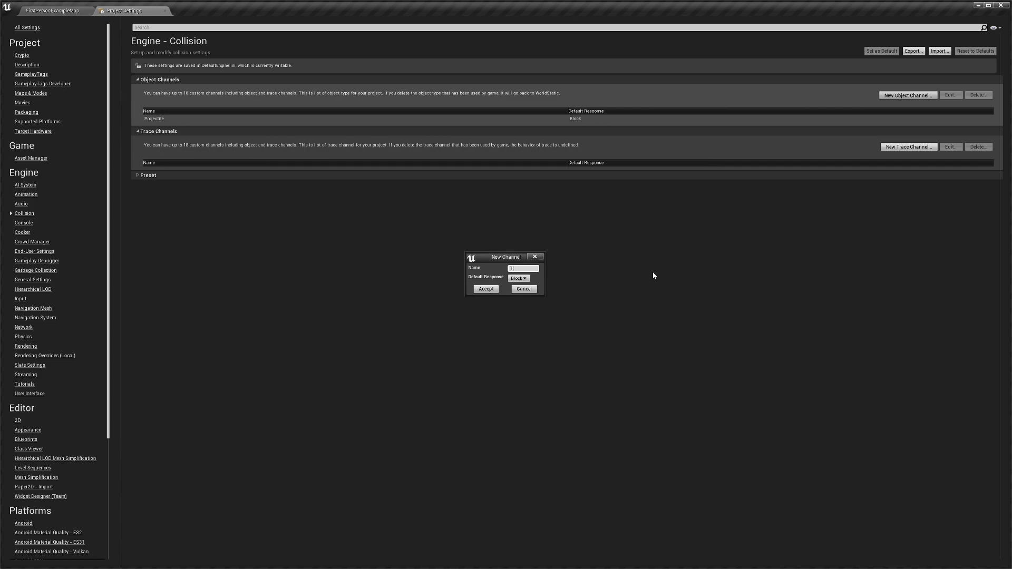
click(519, 277)
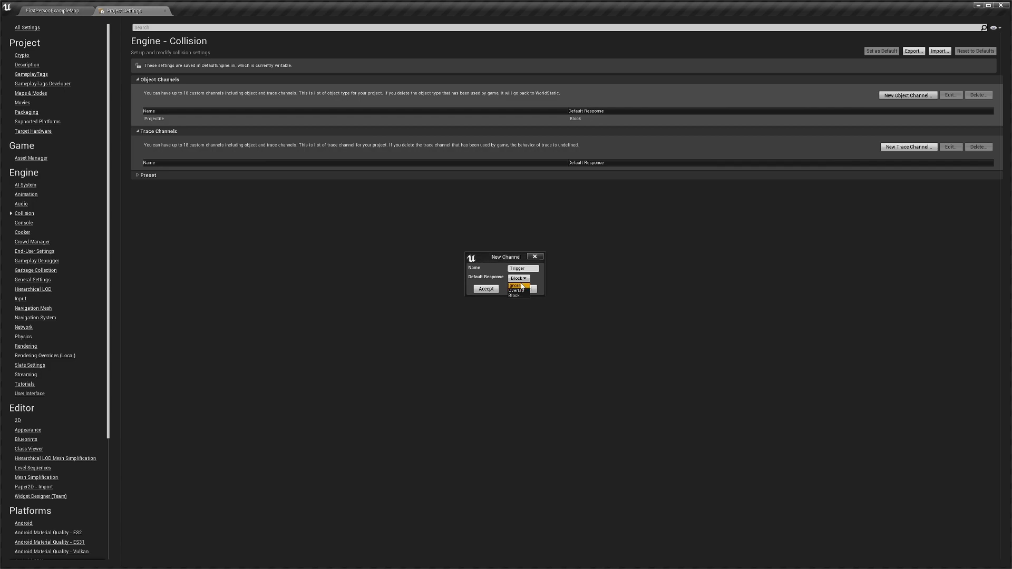
click(513, 285)
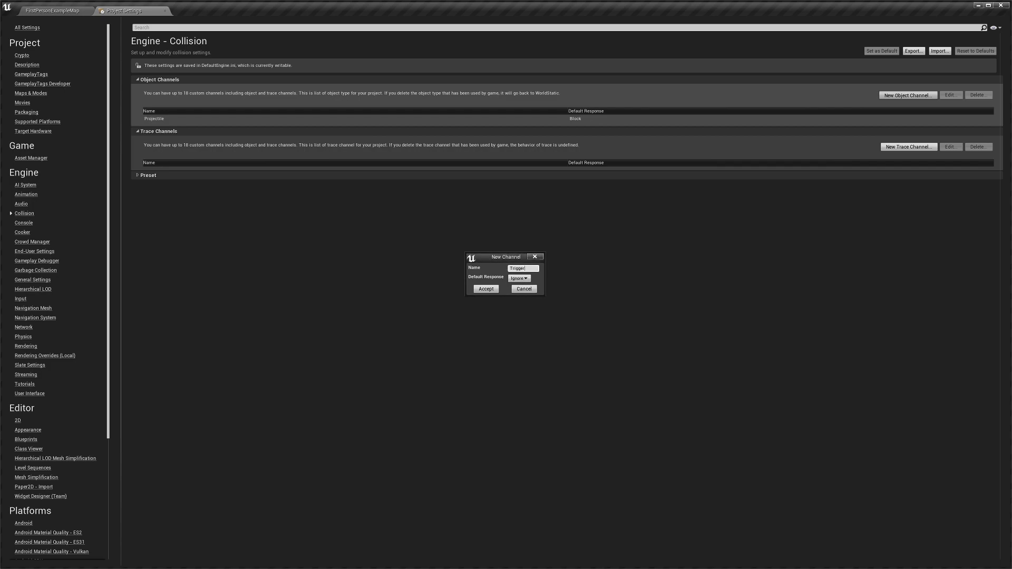
click(485, 289)
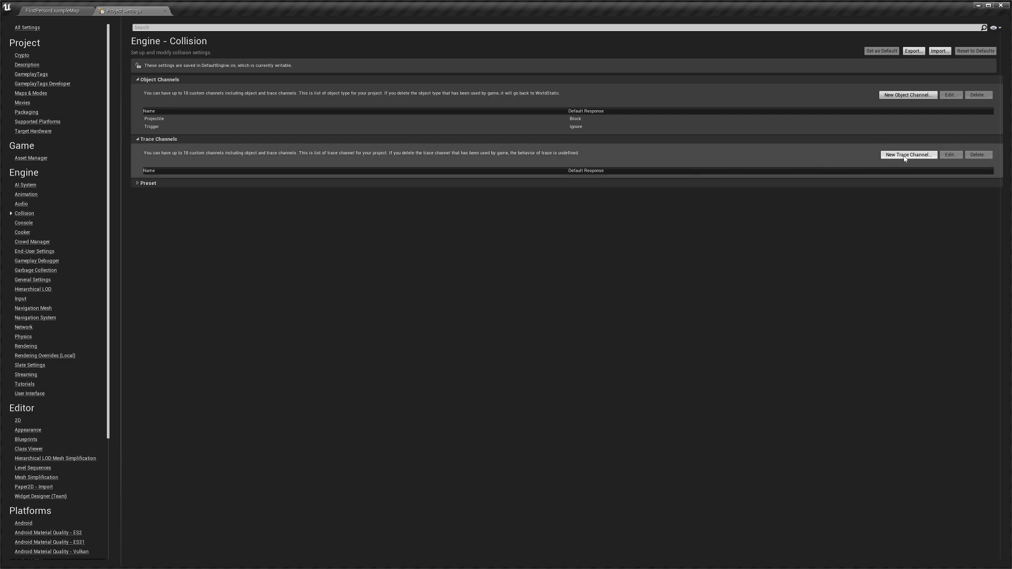
Step: Add Weapons and Cover trace channels, both blocking by default
click(907, 154)
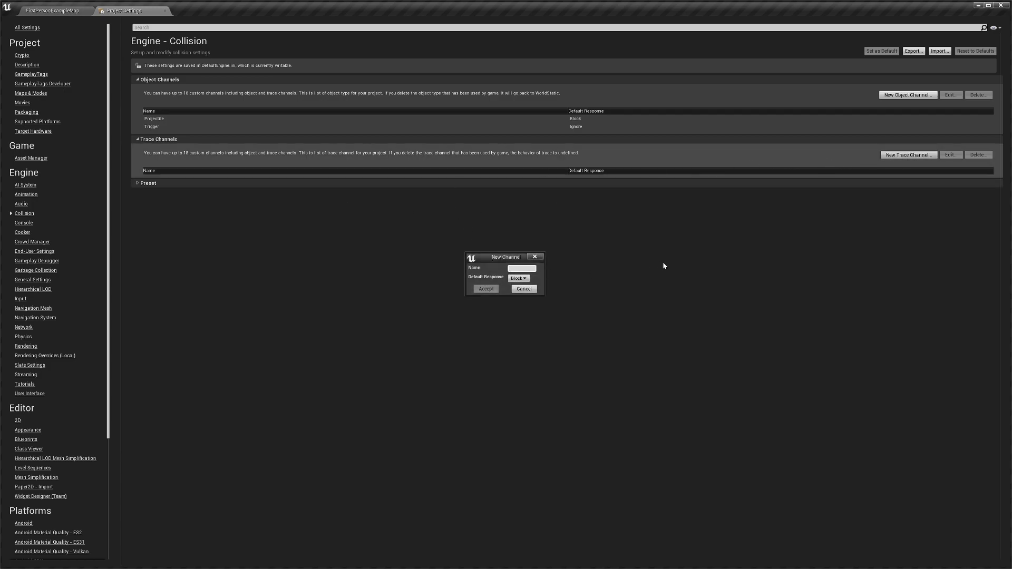
text(Weapons)
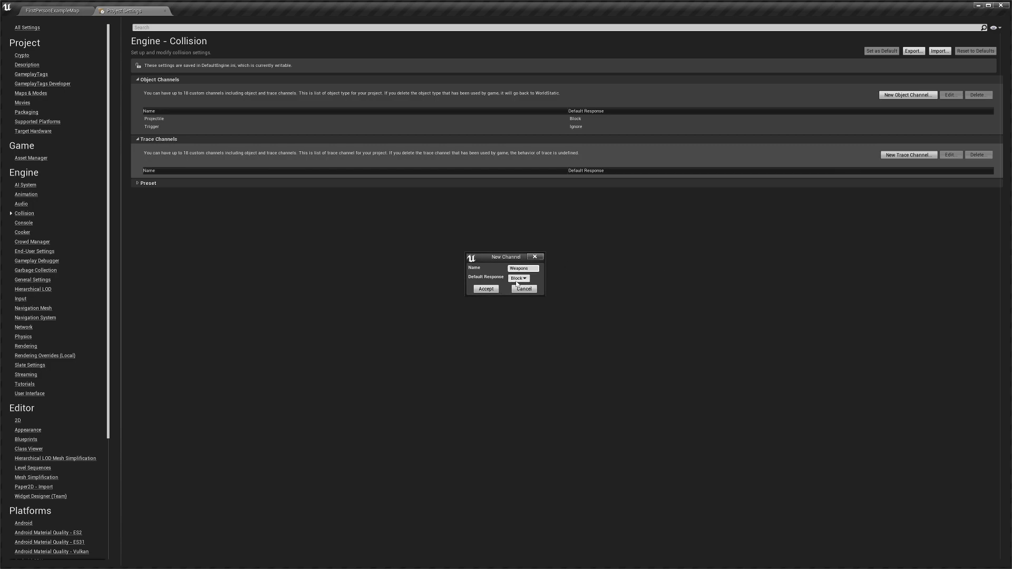
click(484, 289)
text(Cover)
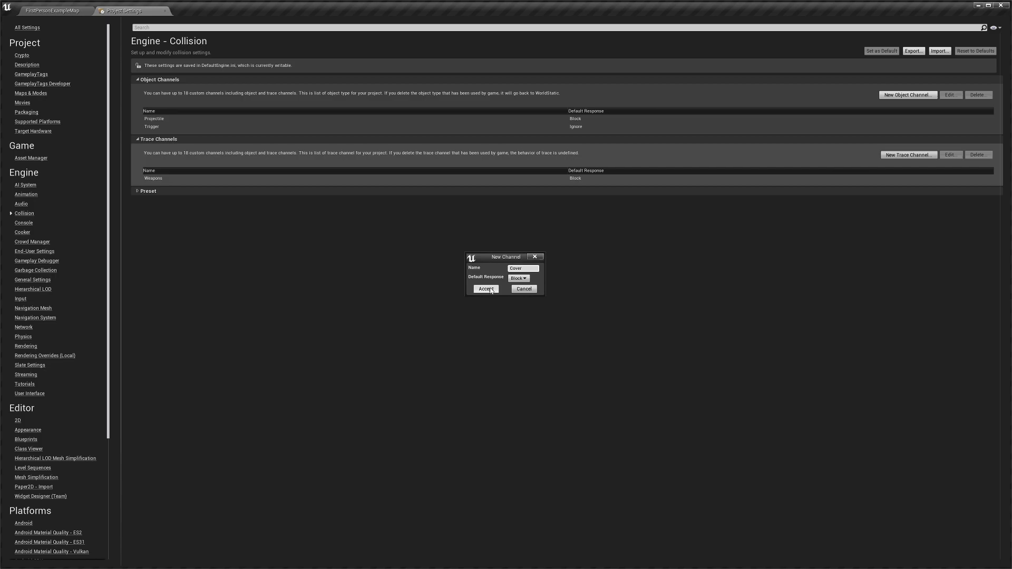
click(484, 289)
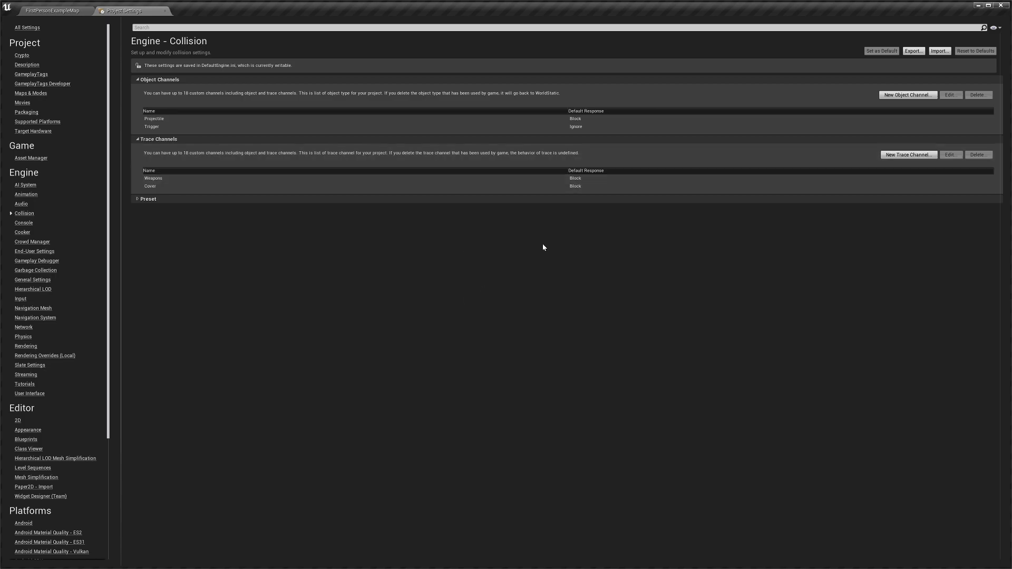
Step: Start a new DeadPlayer collision preset set to Query Only with Pawn object type
click(137, 199)
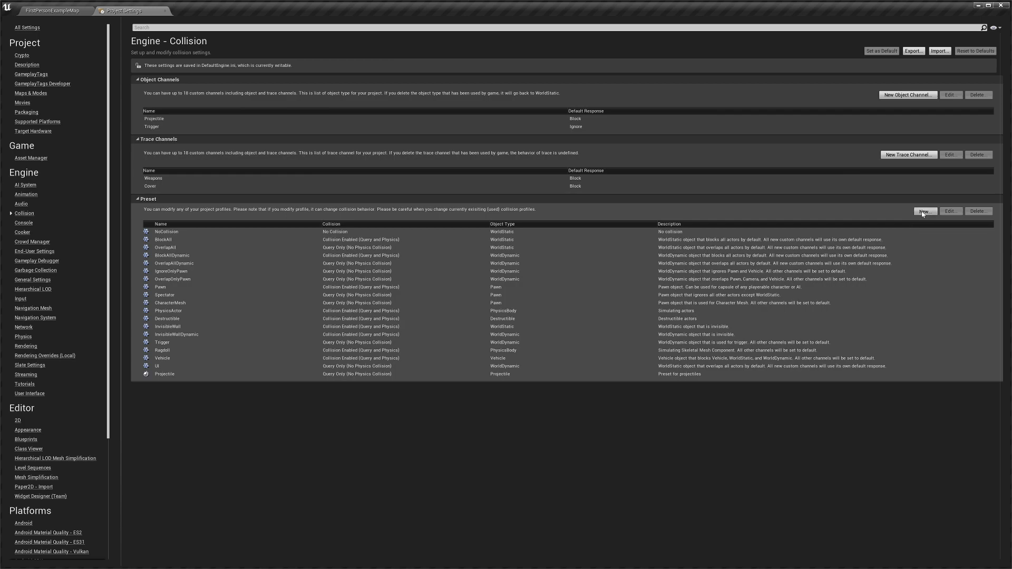
click(924, 211)
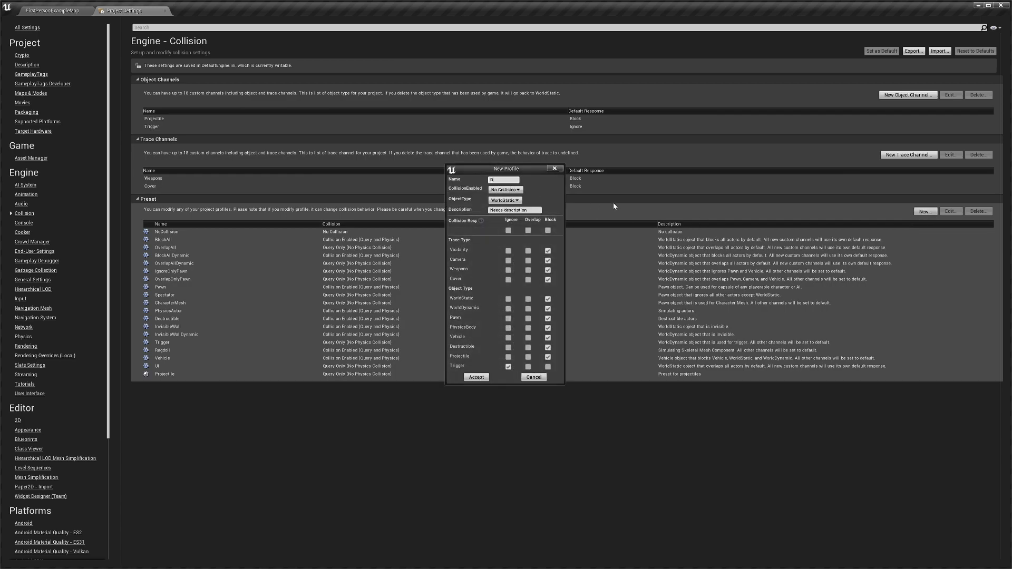
text(DeadPlayer)
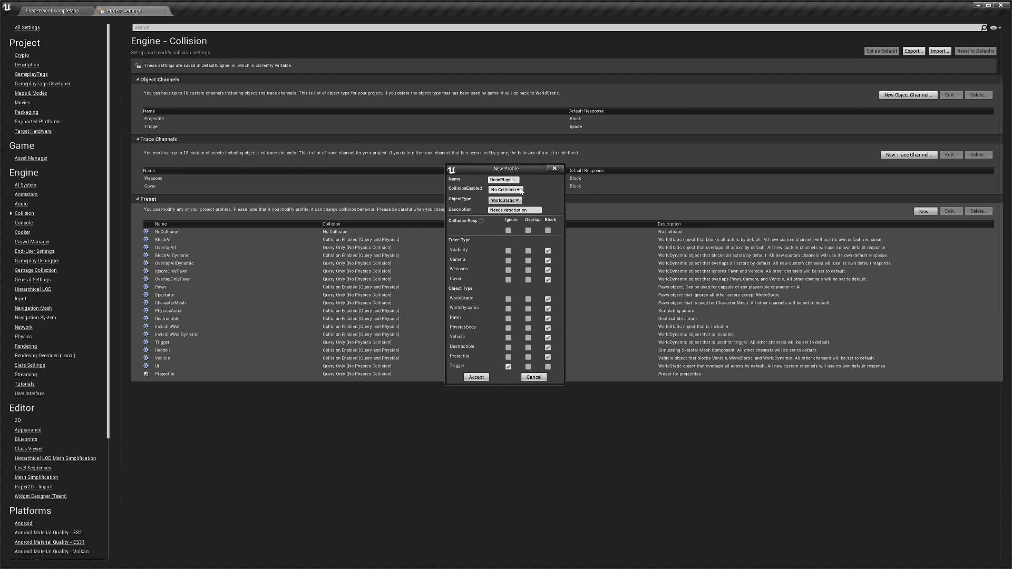
click(505, 189)
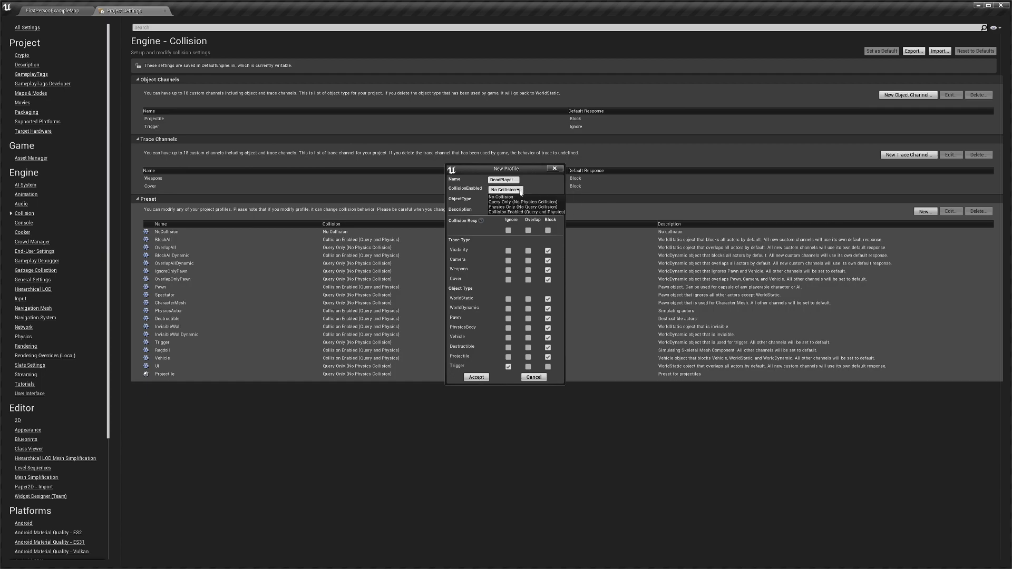
click(525, 200)
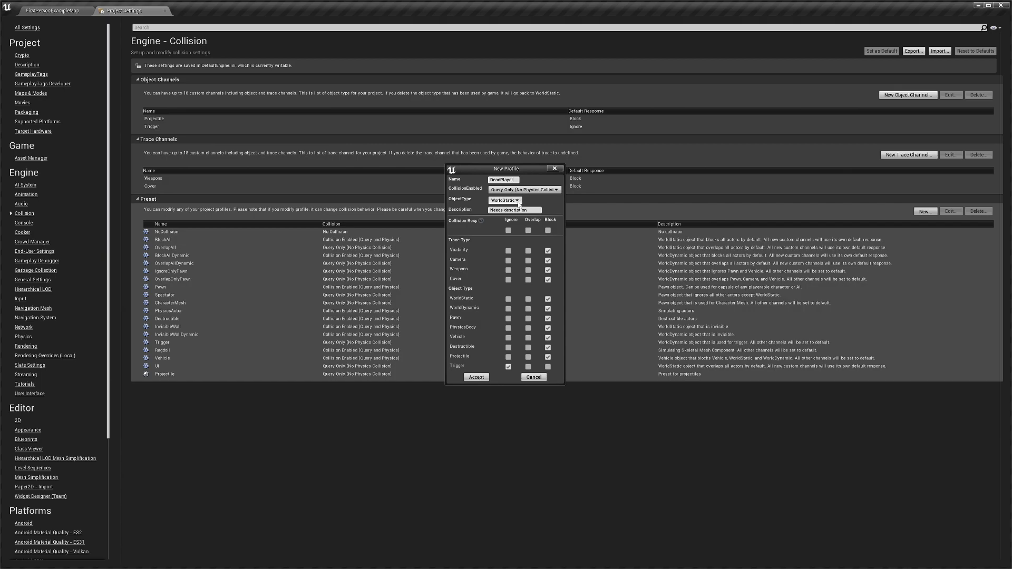
click(504, 200)
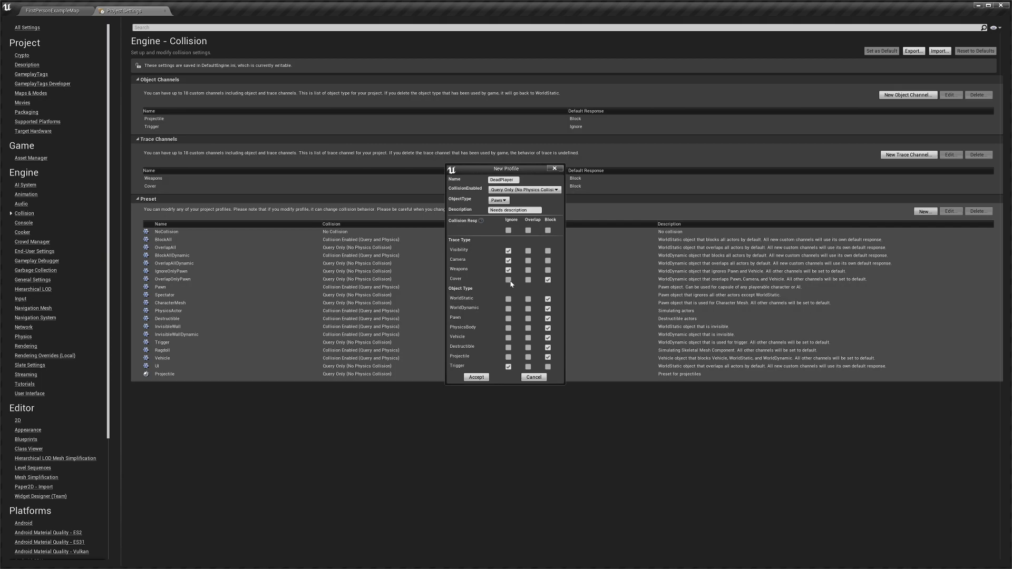
Step: Set Cover, Pawn, Trigger and other channel responses to Ignore and accept the DeadPlayer preset
click(508, 279)
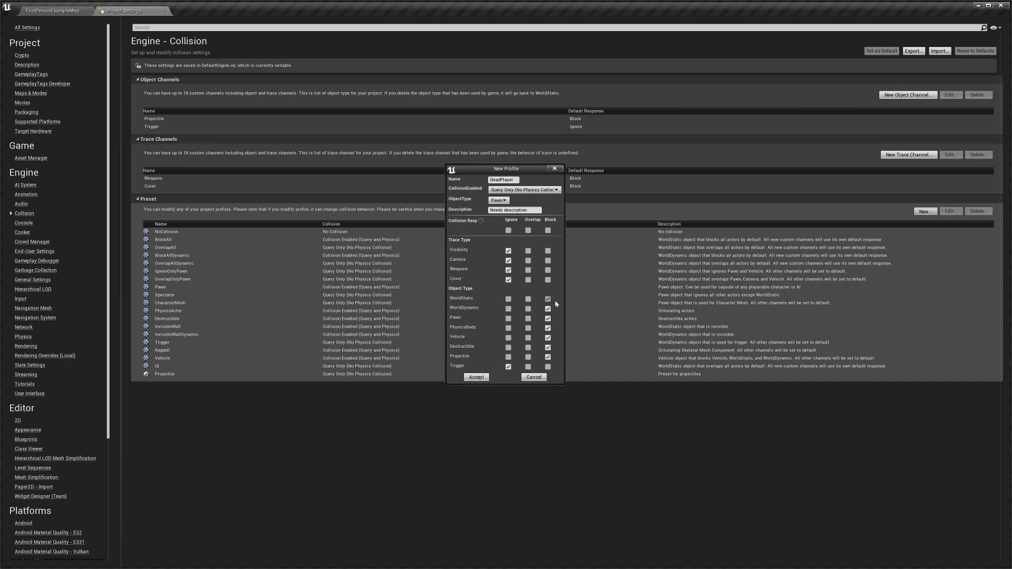
click(548, 298)
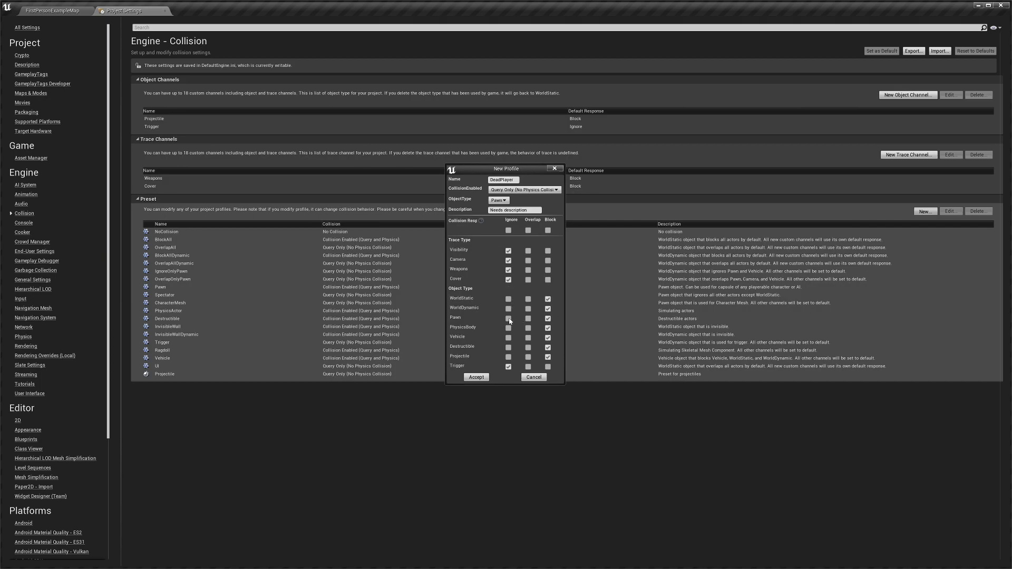
click(508, 317)
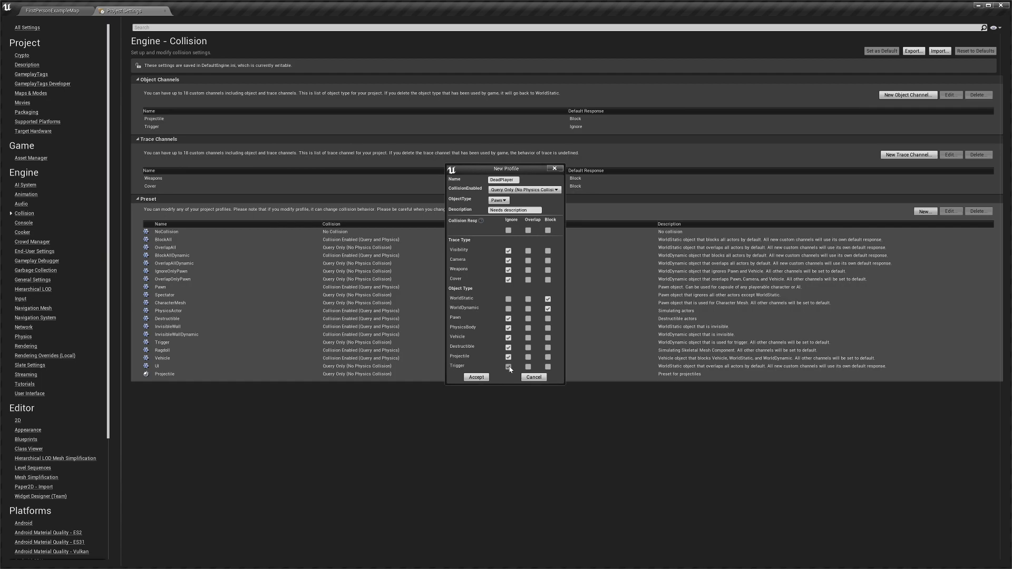
click(507, 366)
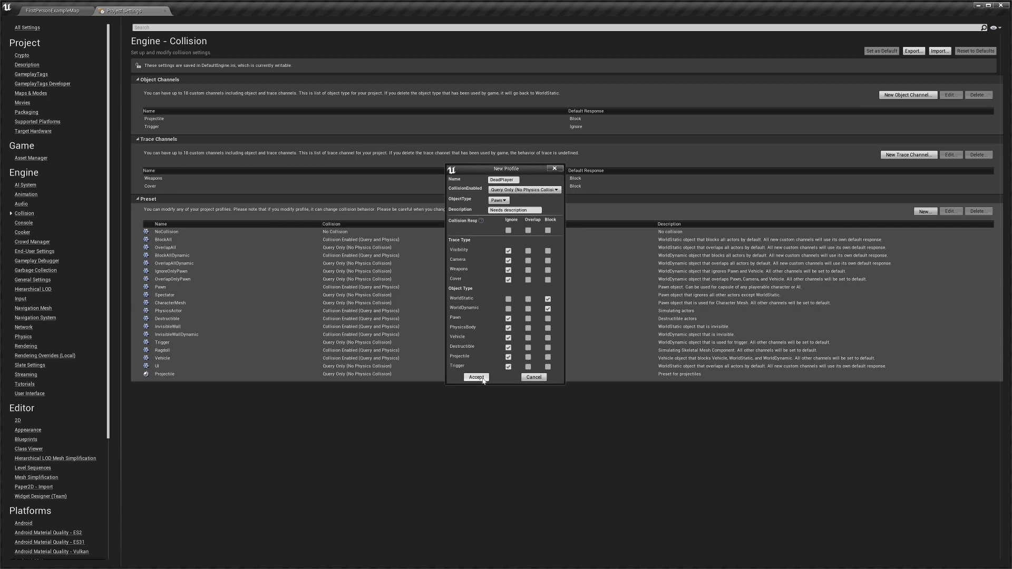
click(475, 377)
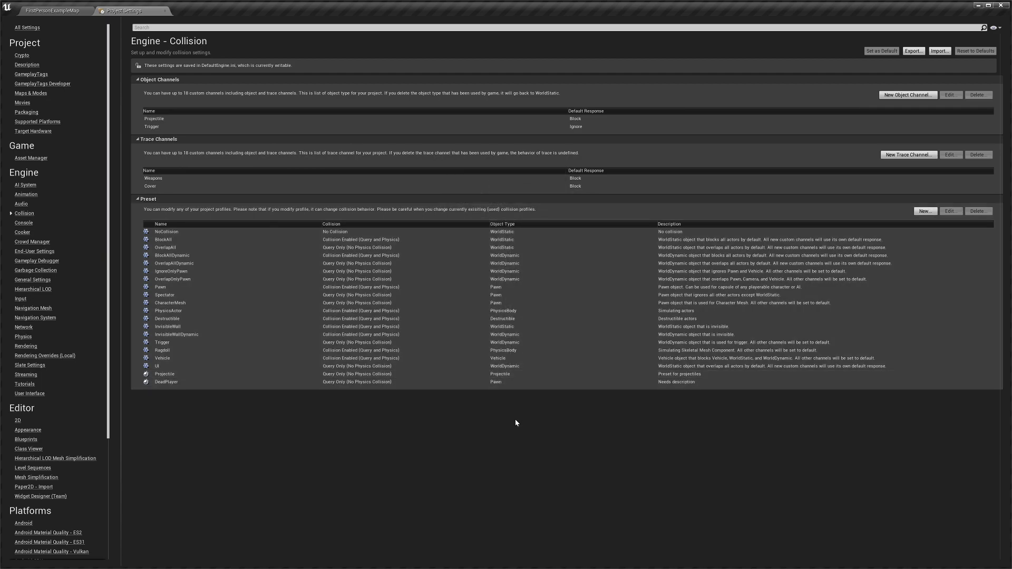
click(160, 286)
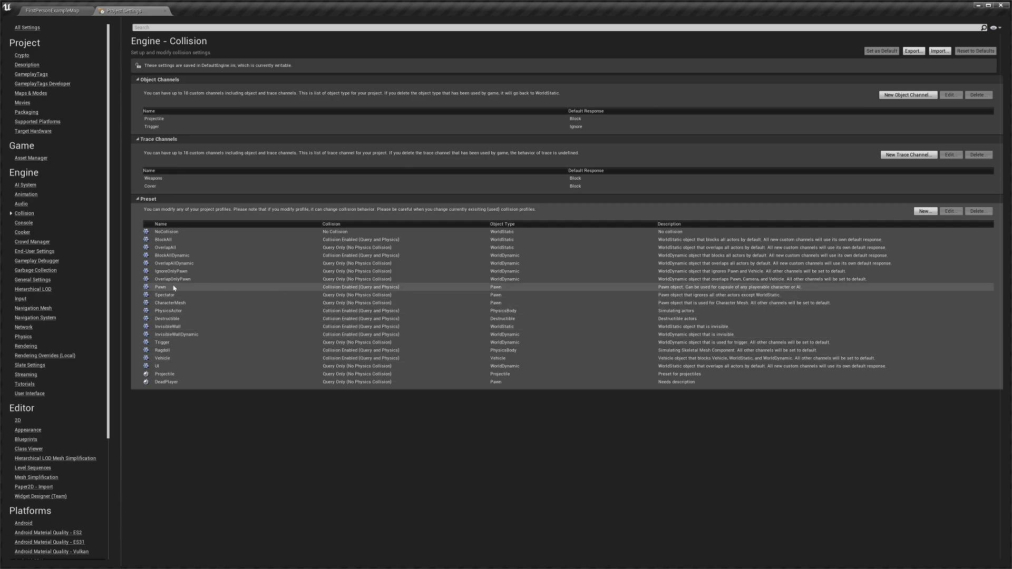
double_click(161, 287)
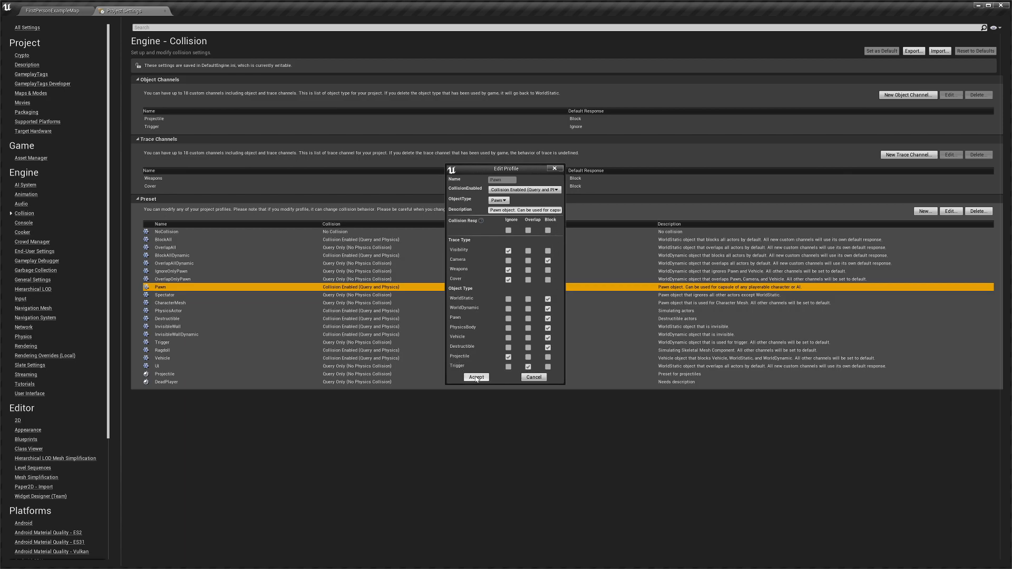
click(477, 378)
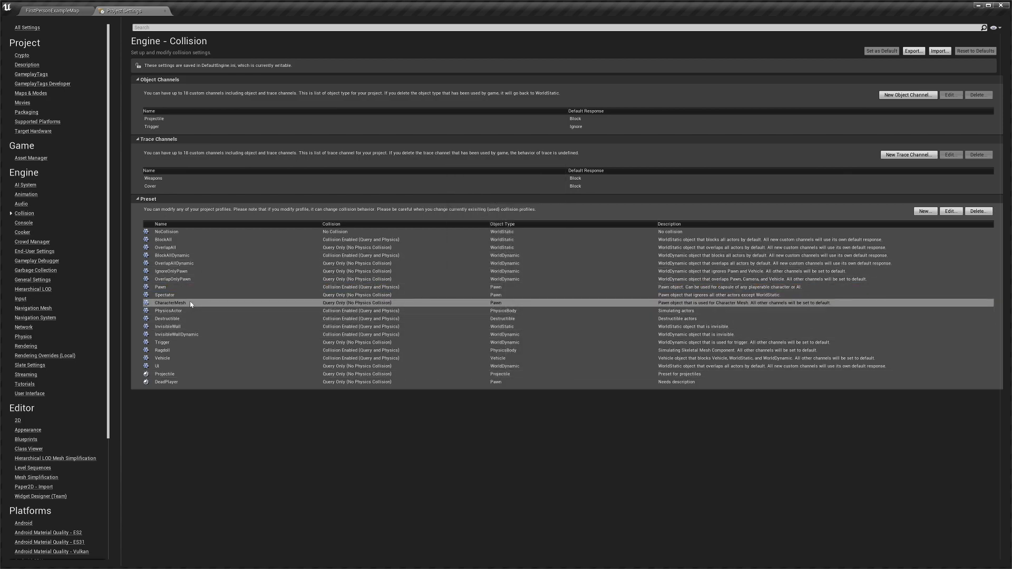
double_click(169, 302)
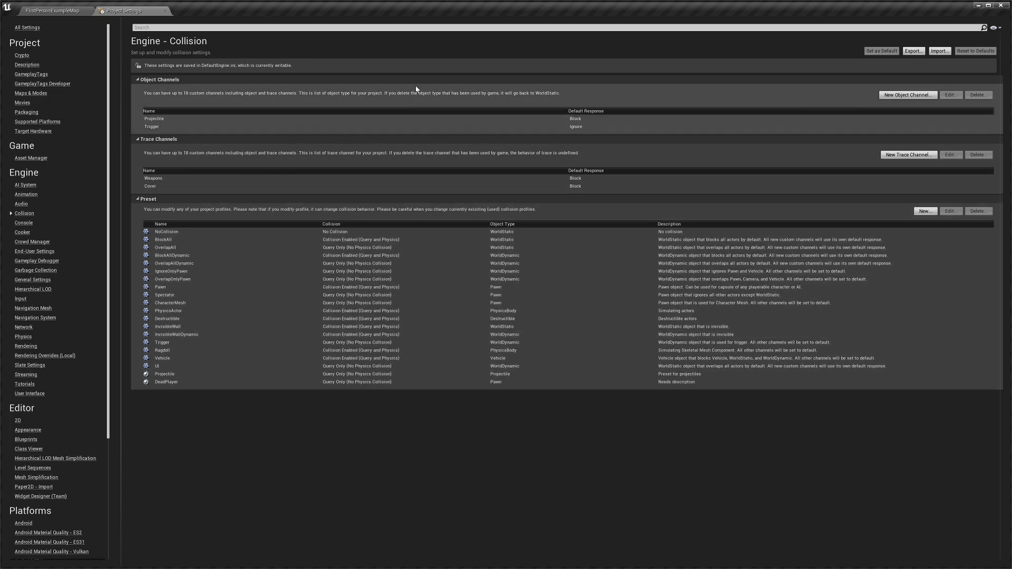
mouse_move(57, 11)
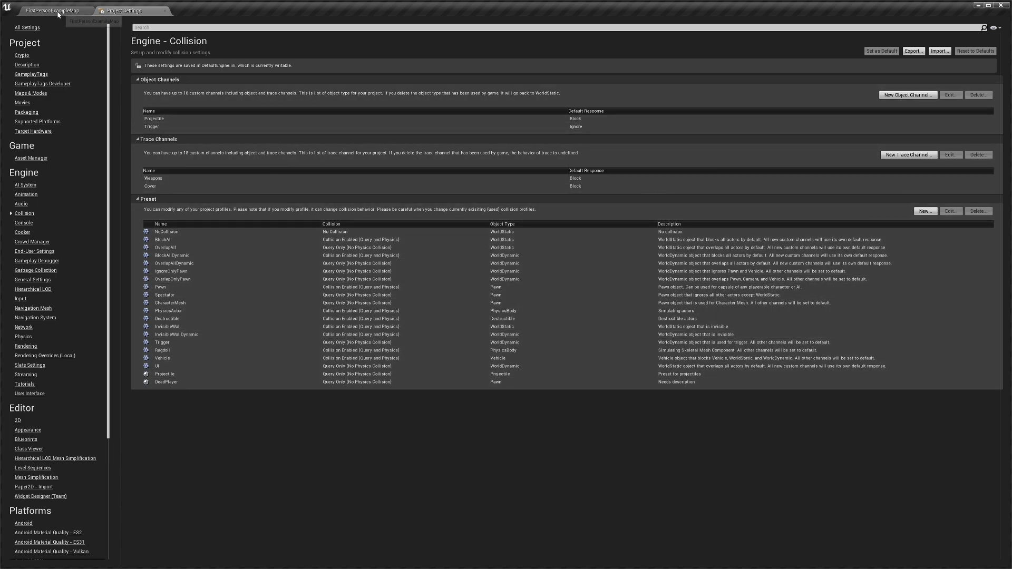
Step: Enable the Environment Querying System via an 'eqs' search in Editor Preferences
click(48, 11)
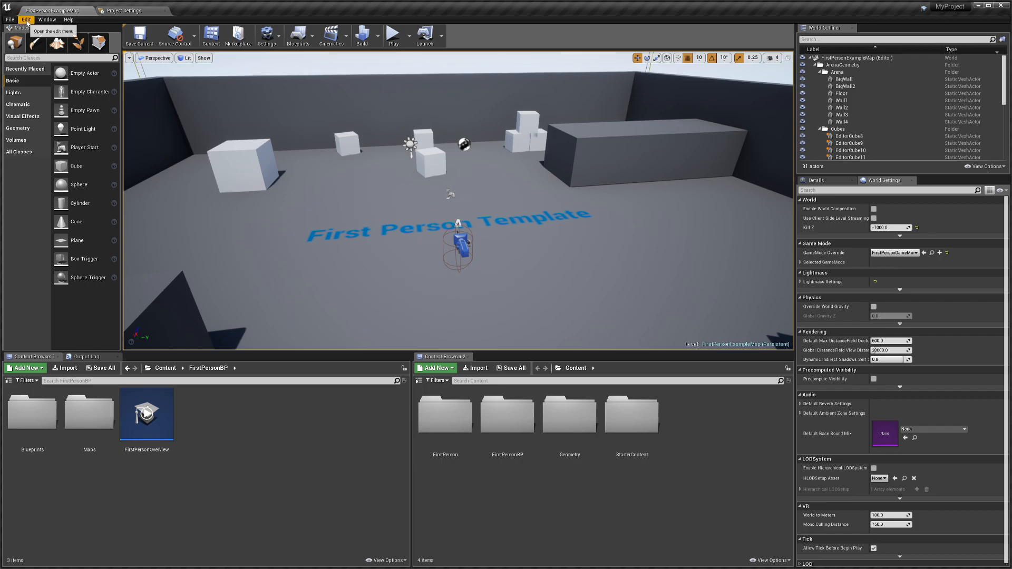
mouse_move(26, 127)
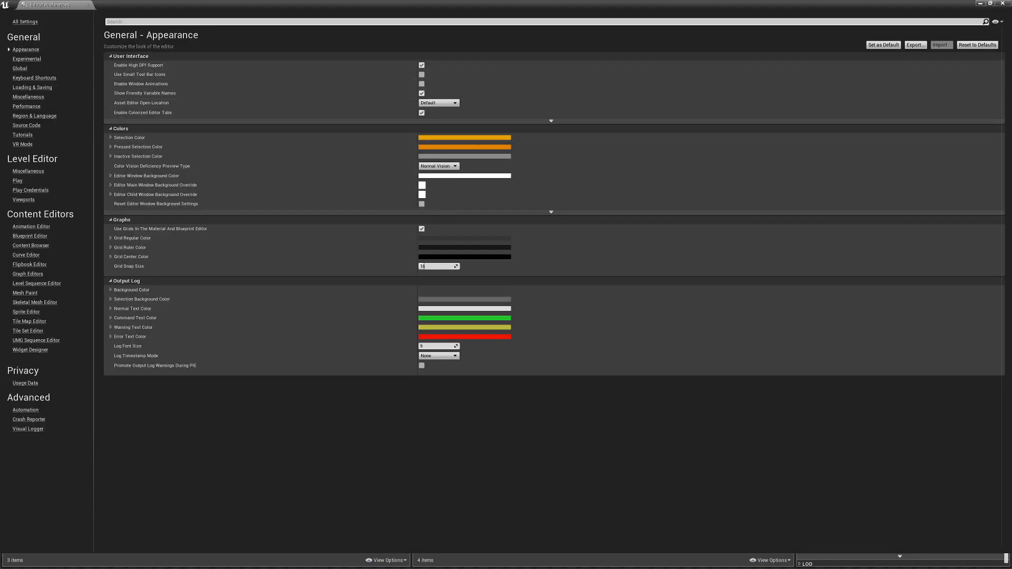
text(eqs)
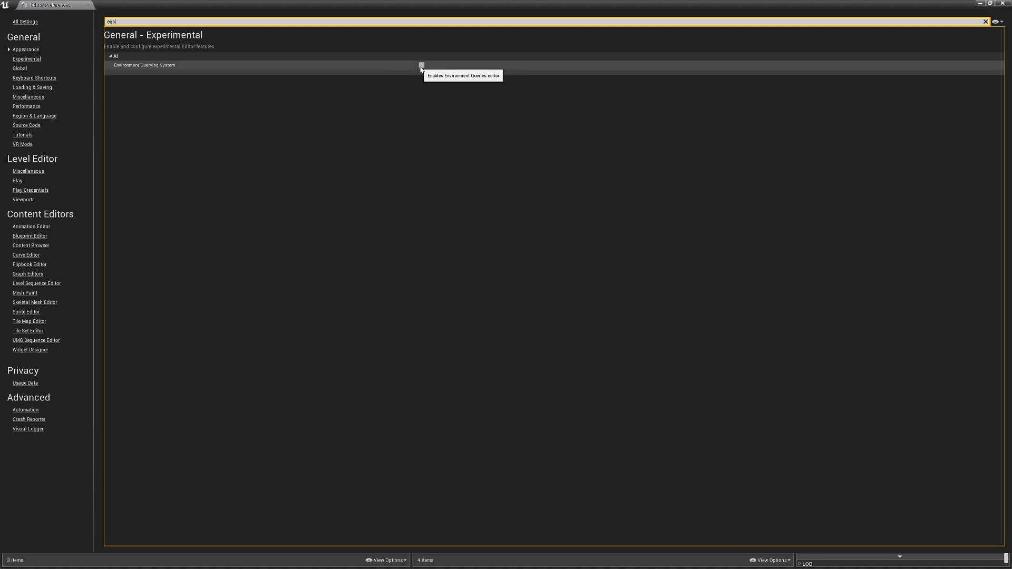
click(420, 64)
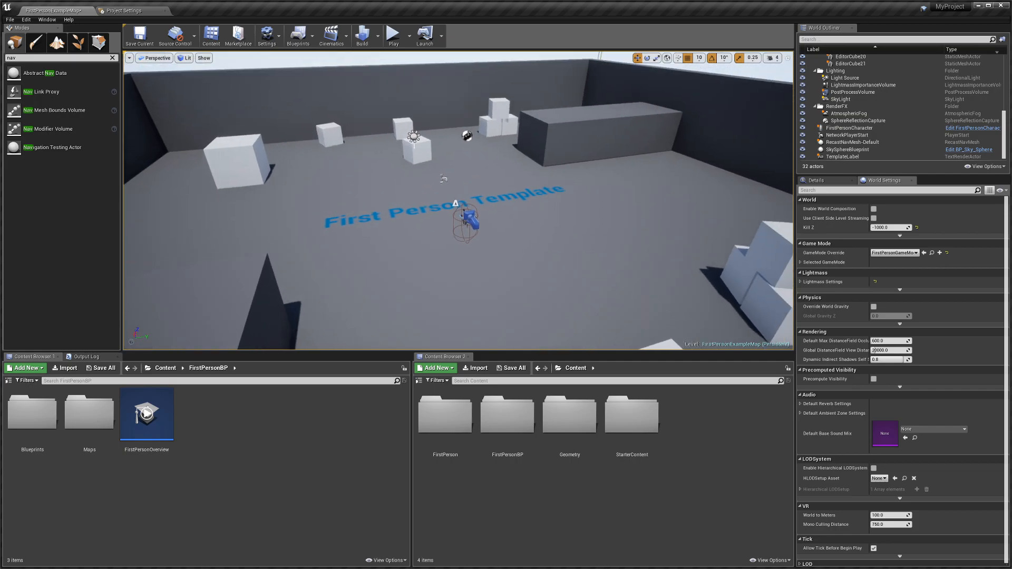
mouse_move(535, 226)
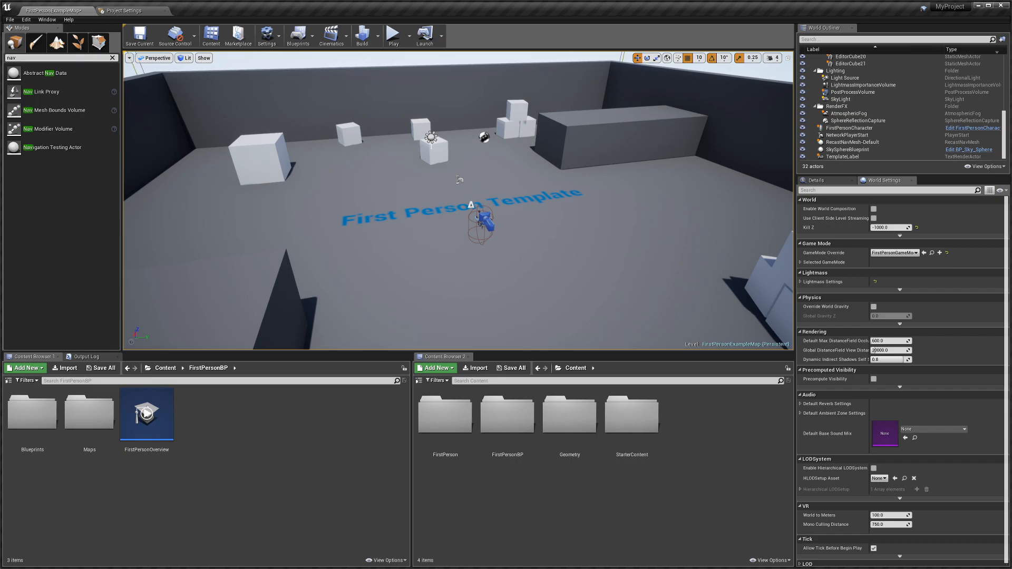
mouse_move(48, 129)
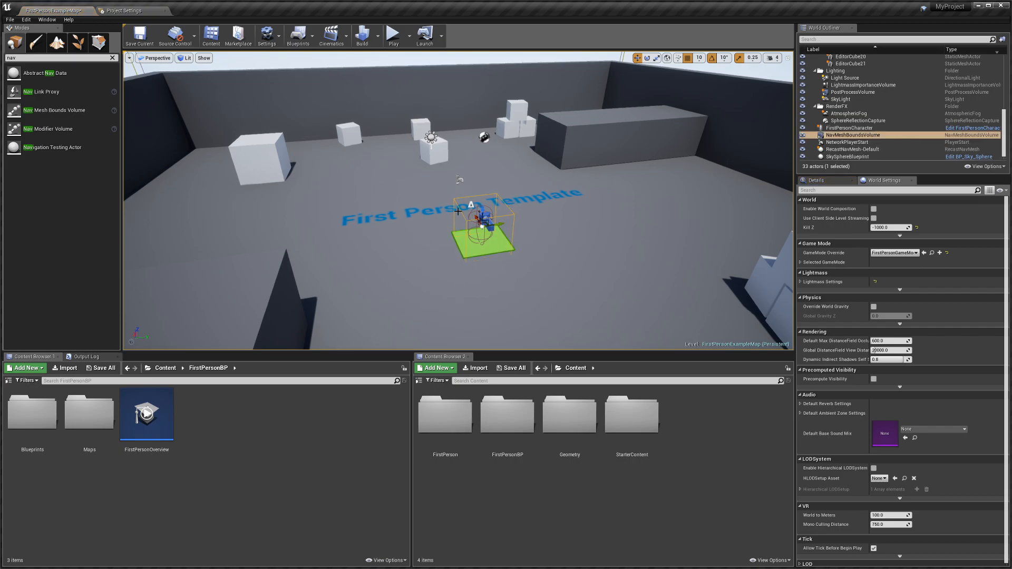
mouse_move(517, 240)
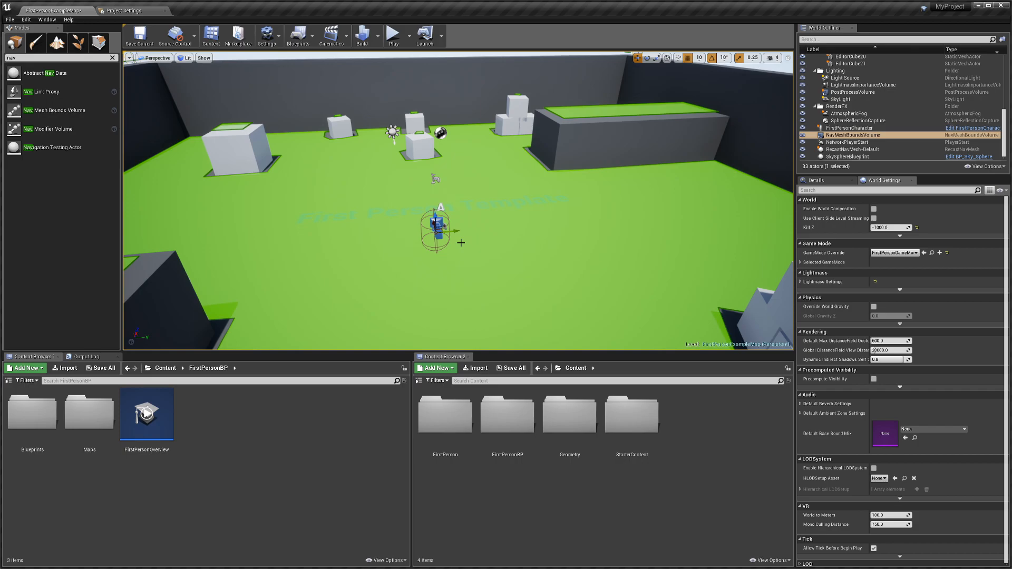
mouse_move(277, 65)
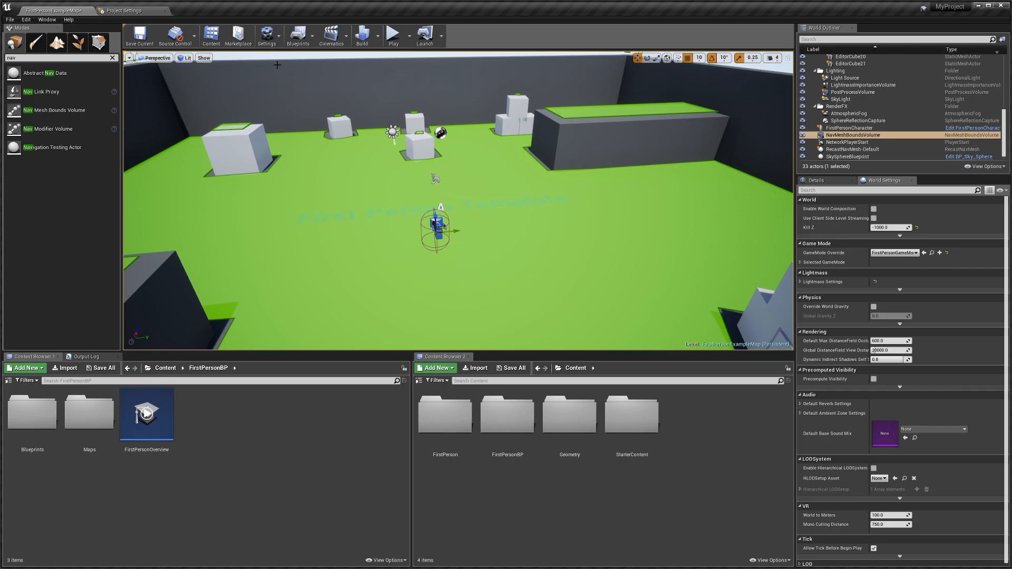
Step: Review Maps & Modes in Project Settings, then switch to the SmartAI showcase project
click(266, 36)
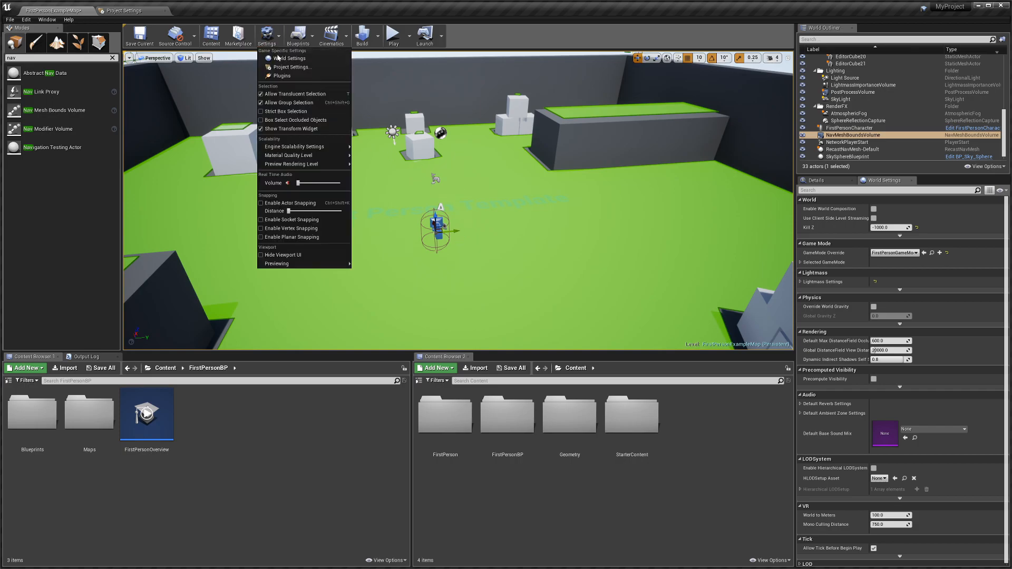
click(292, 68)
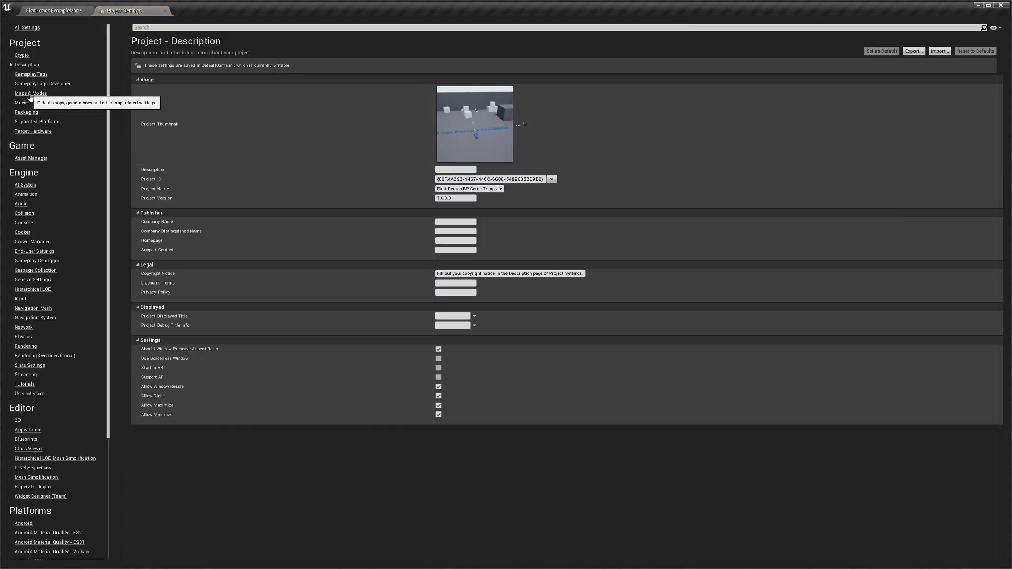
click(31, 93)
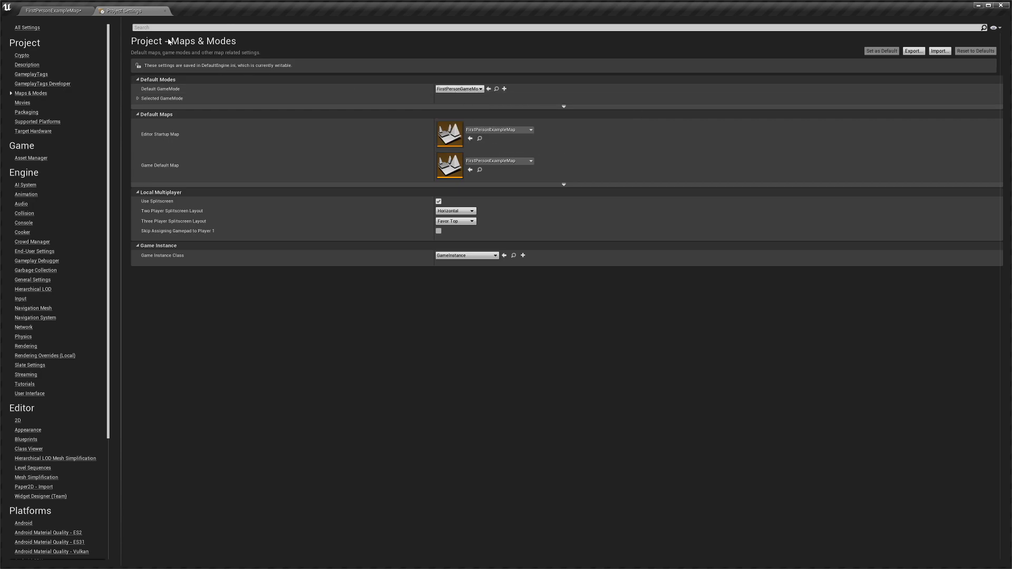
click(45, 11)
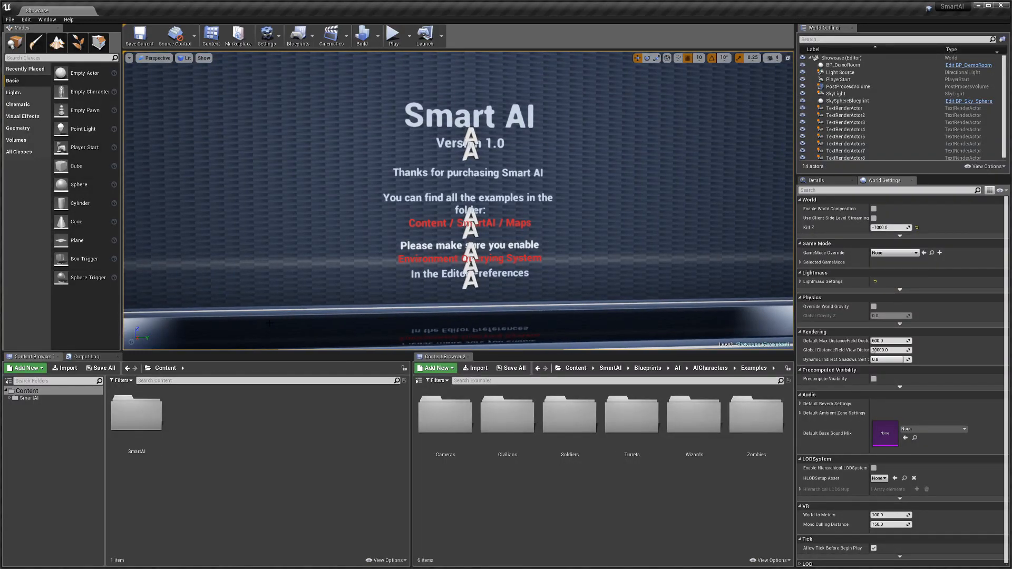
Step: Migrate the SmartAI folder into MyProject/Content
right_click(136, 413)
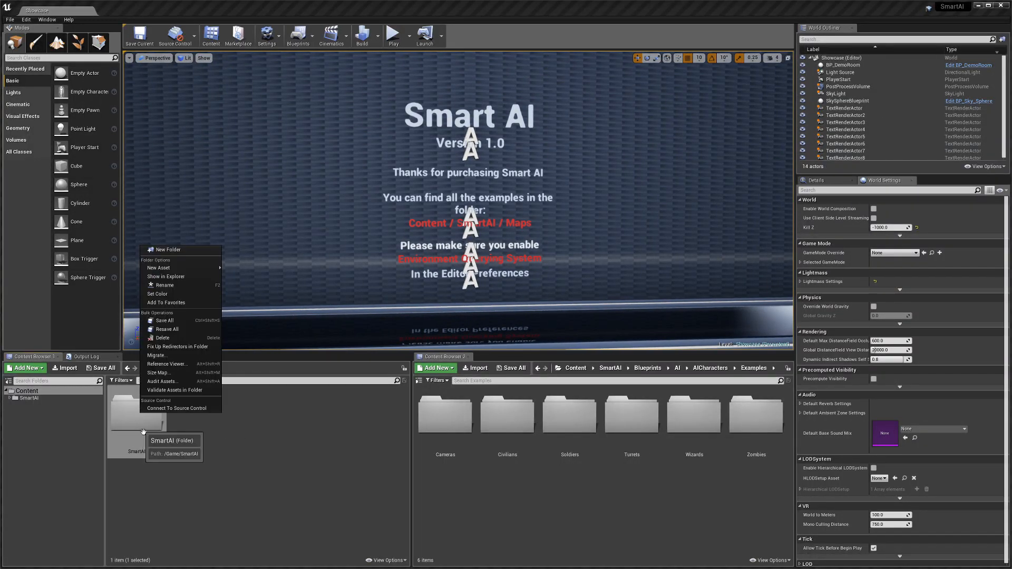
mouse_move(160, 391)
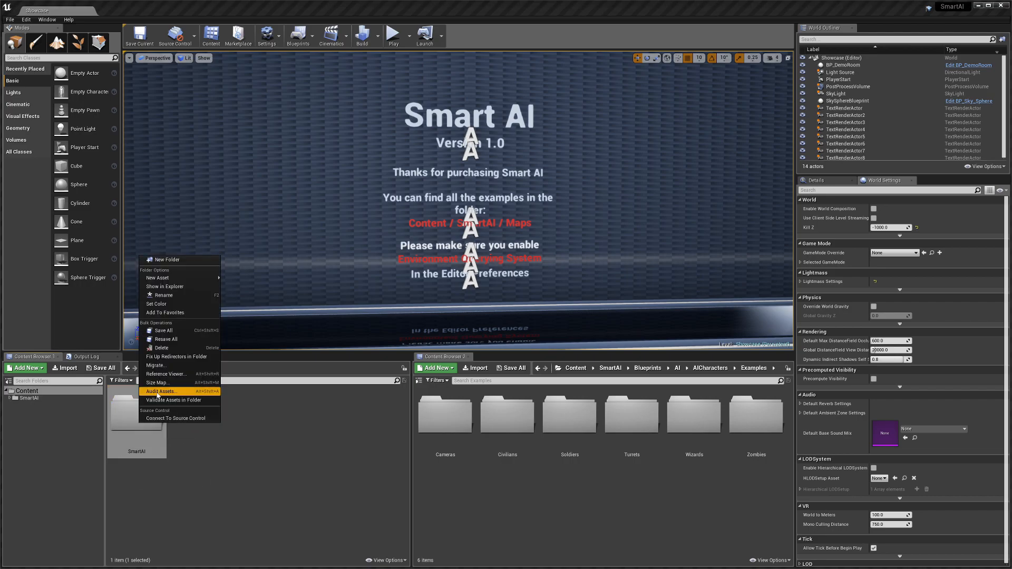
click(165, 368)
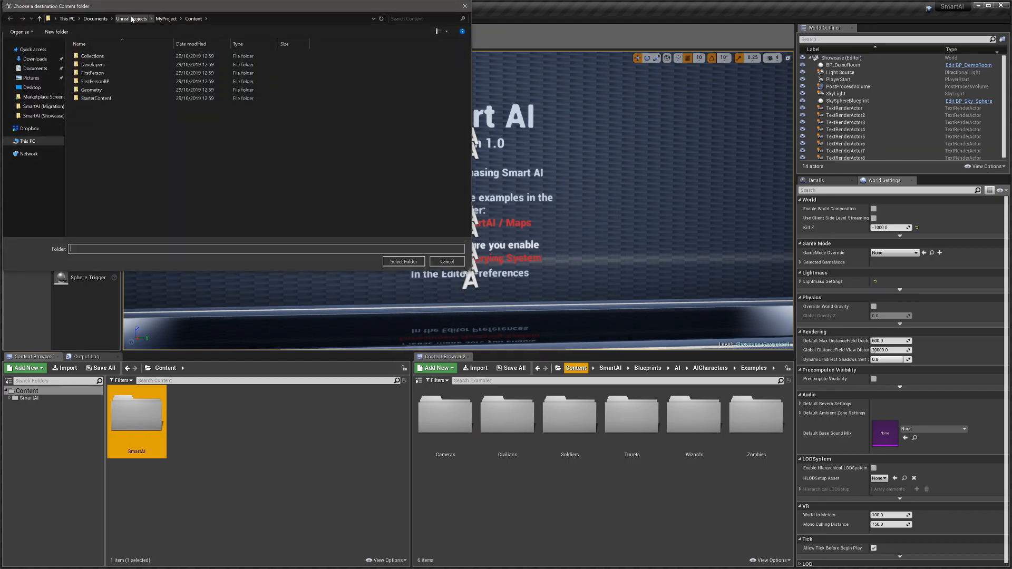
click(166, 18)
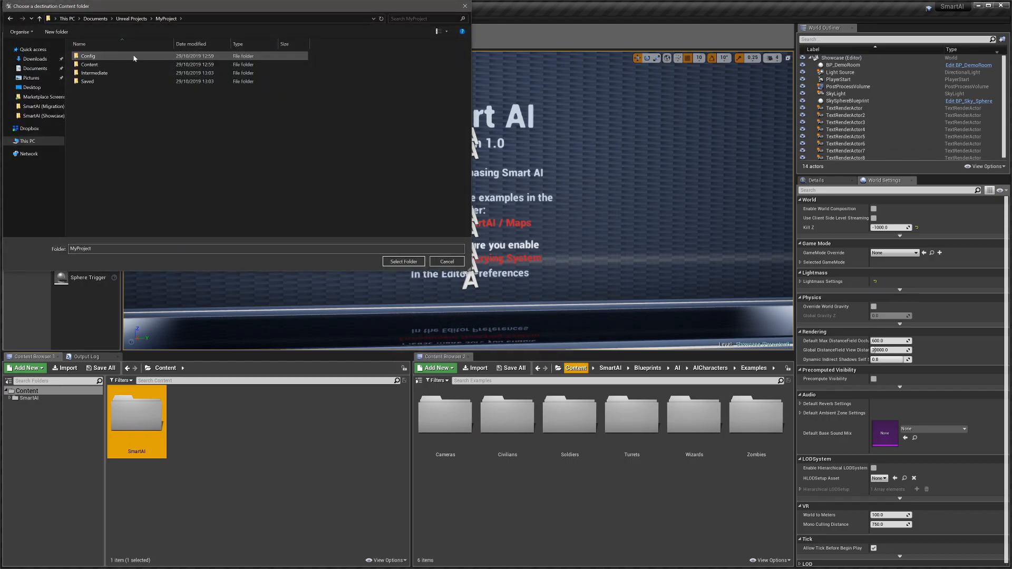
double_click(88, 64)
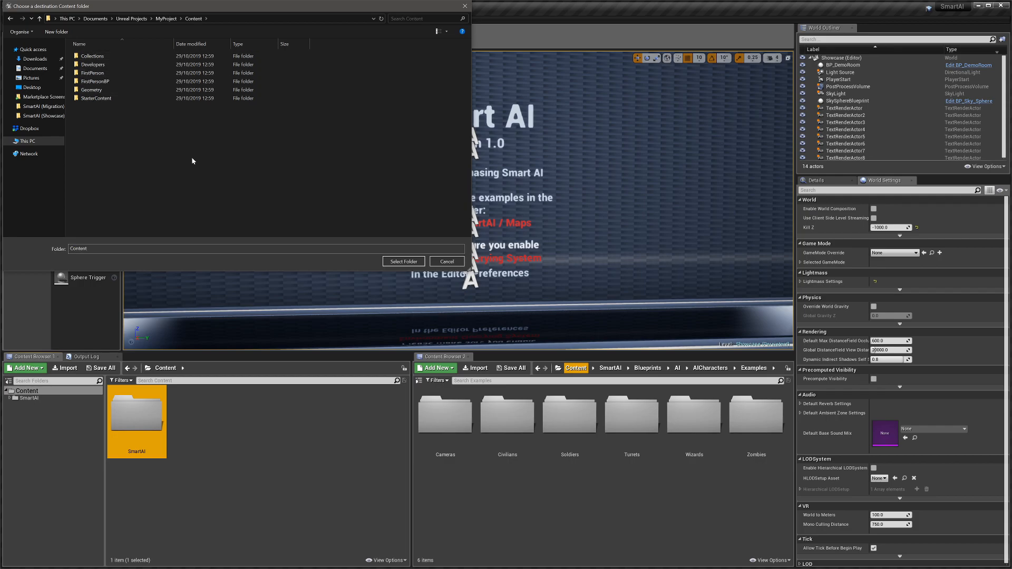
click(403, 262)
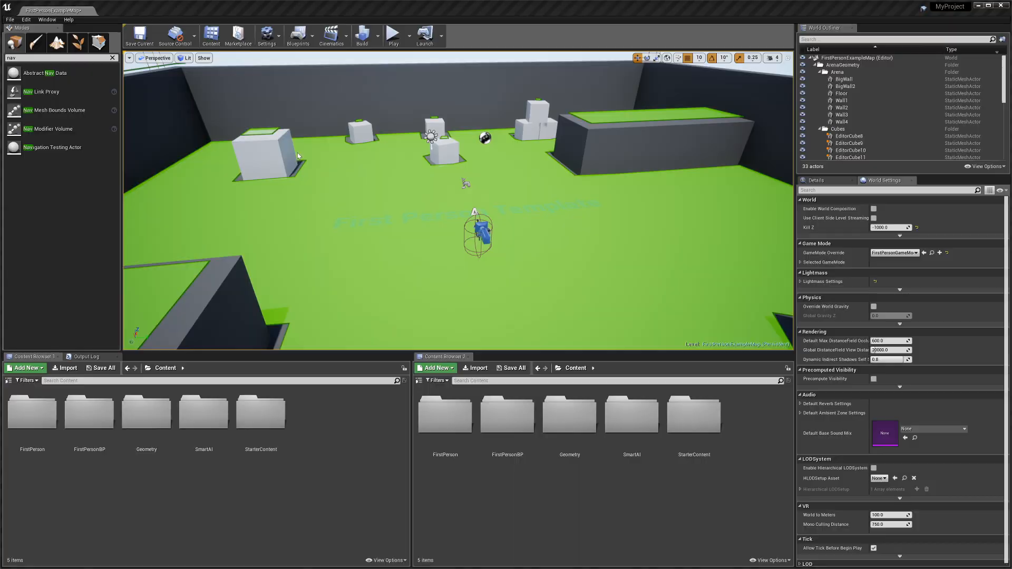
Step: Set Default GameMode to BP_AIExampleGM in Maps & Modes and close the settings
click(266, 35)
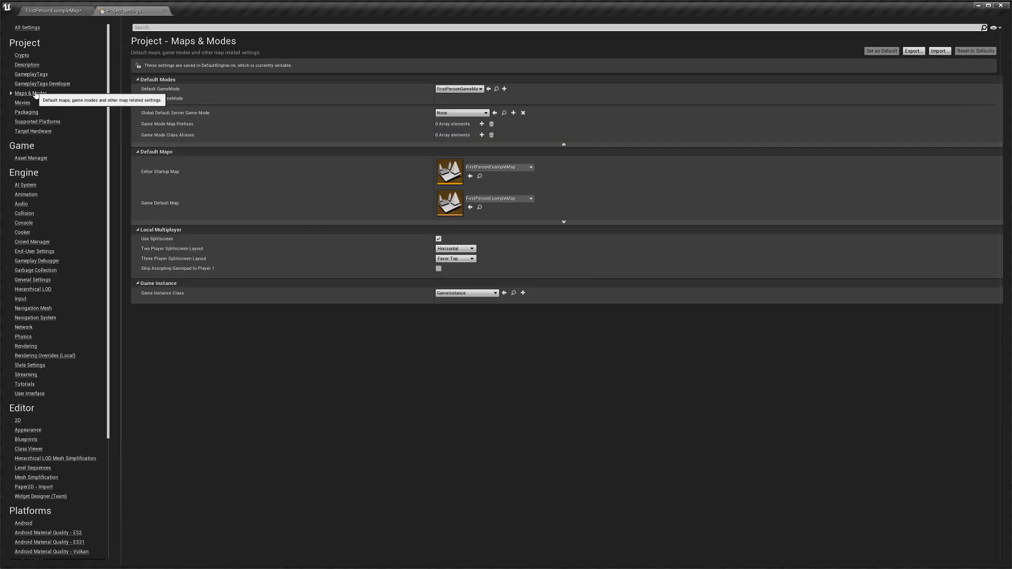
click(460, 88)
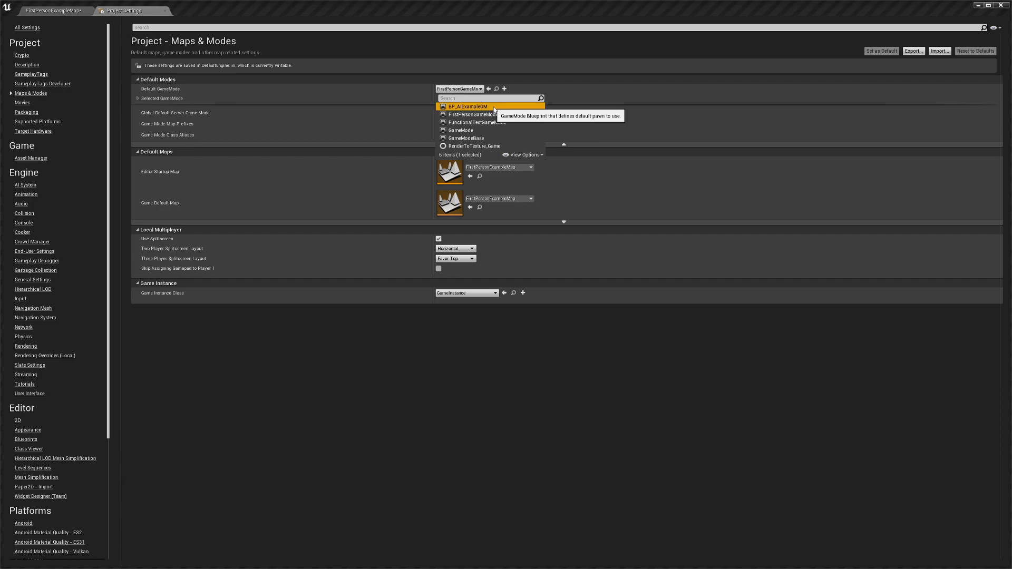
click(467, 106)
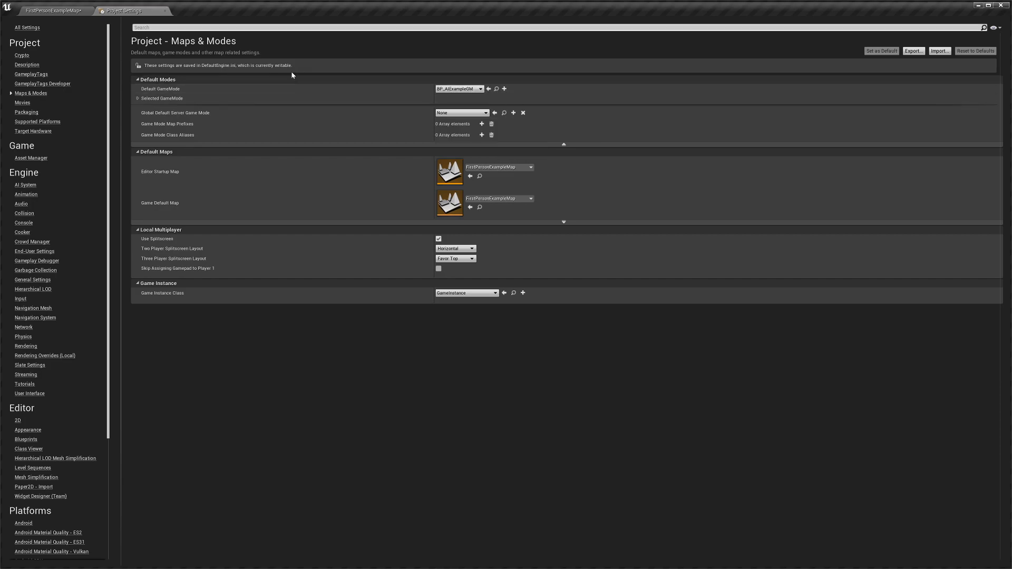
mouse_move(166, 11)
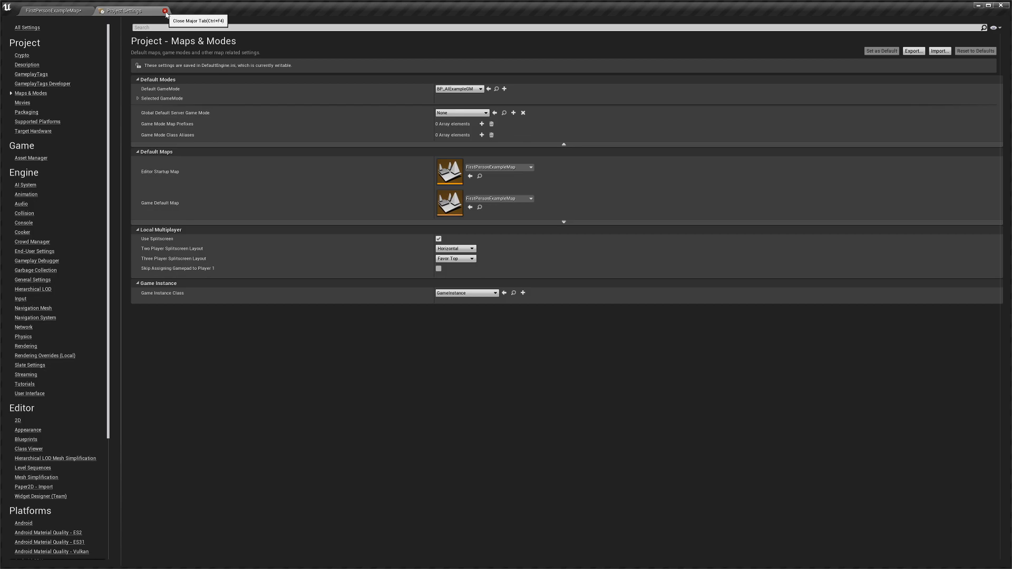
click(166, 10)
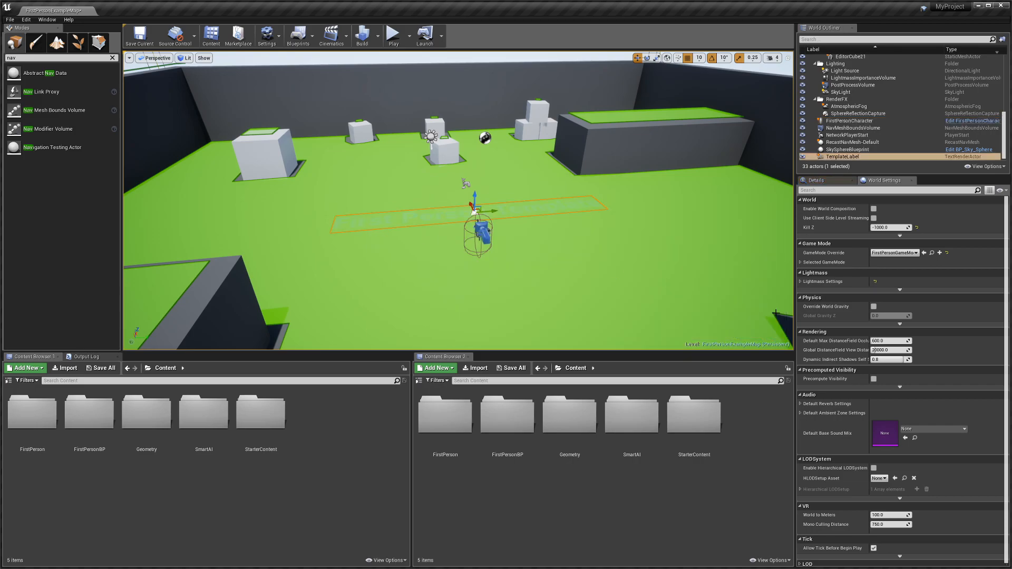
mouse_move(89, 412)
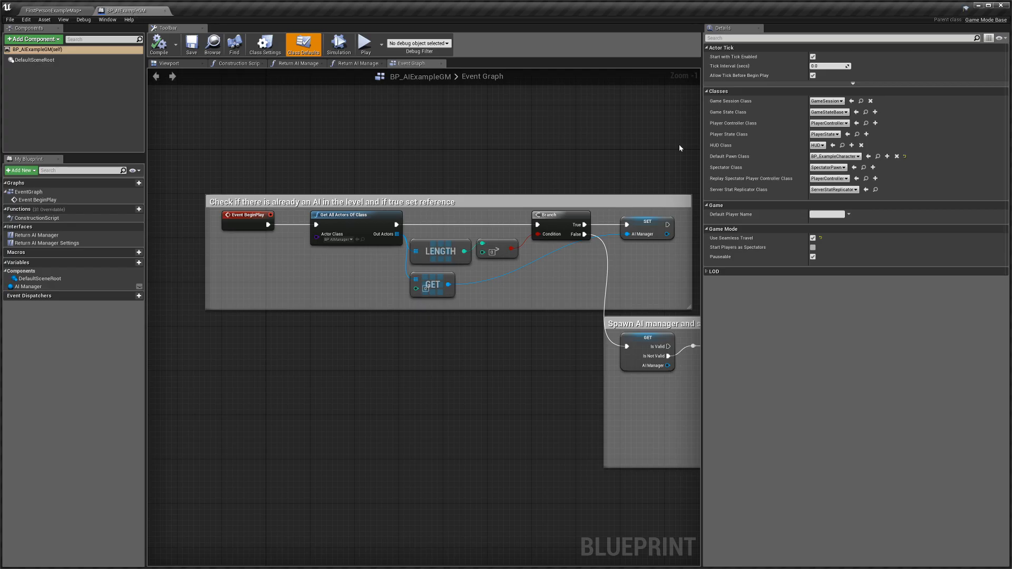
Step: Set BP_AIExampleGM's Default Pawn Class to FirstPersonCharacter and compile
click(833, 156)
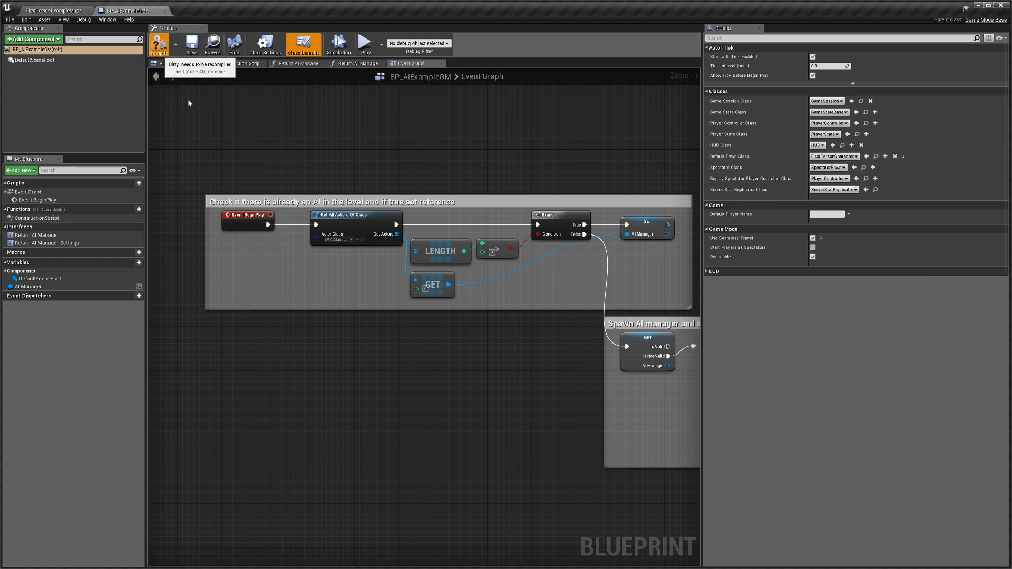
click(48, 10)
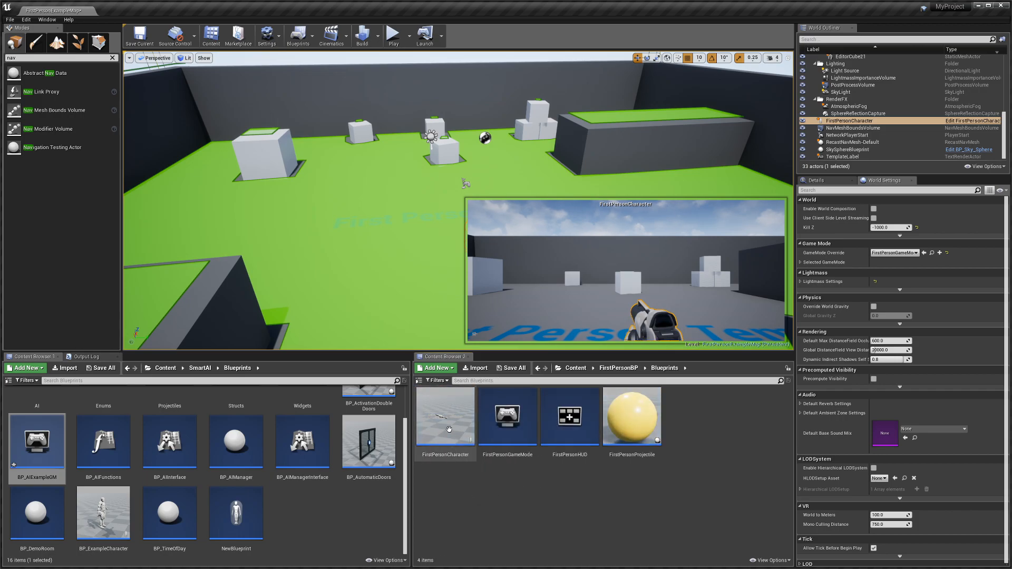
Step: Give FirstPersonCharacter the actor tags 'AI' and 'Player'
click(443, 417)
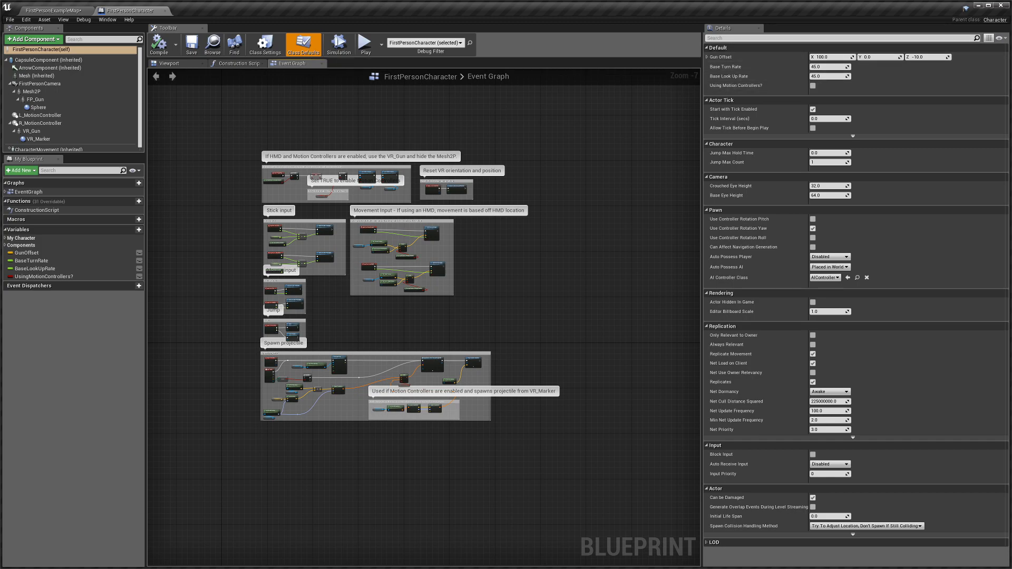
text(tag)
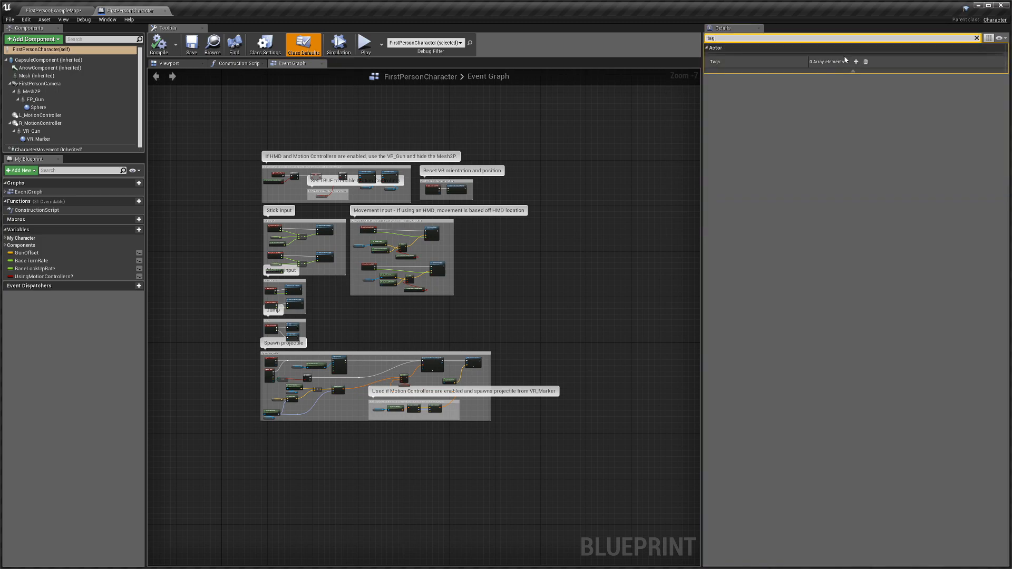
click(855, 61)
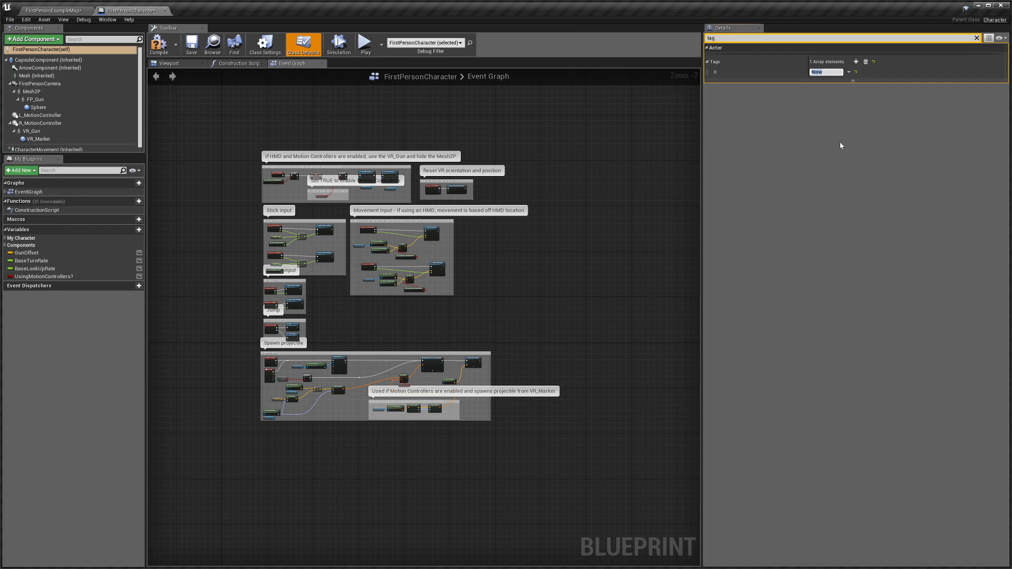
text(AI)
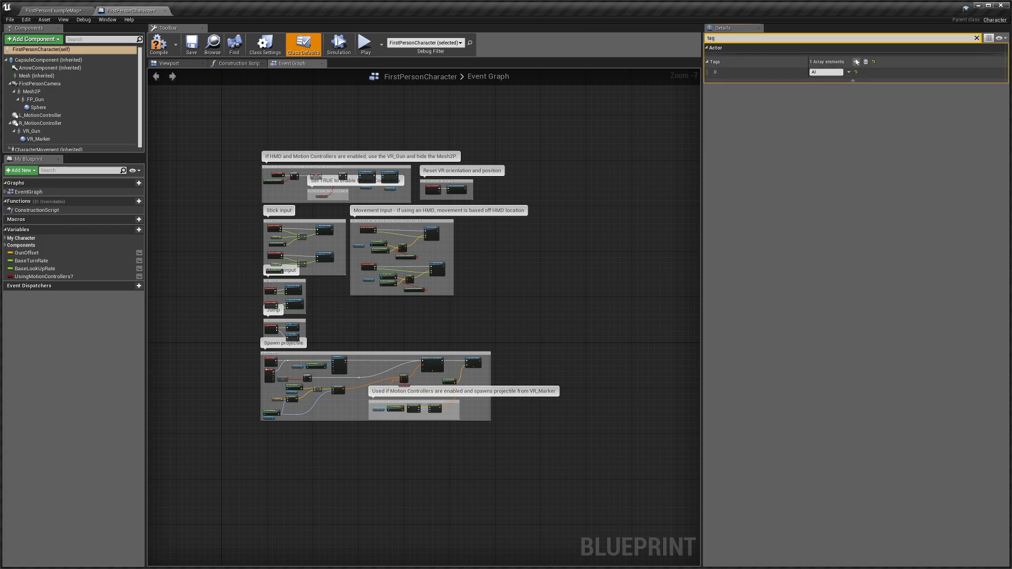
click(856, 61)
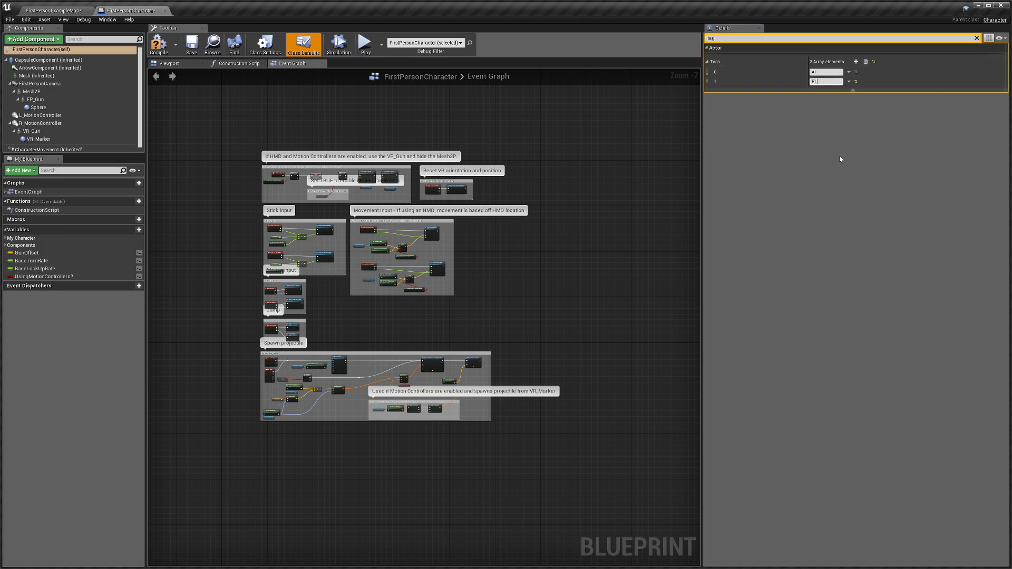
text(Player)
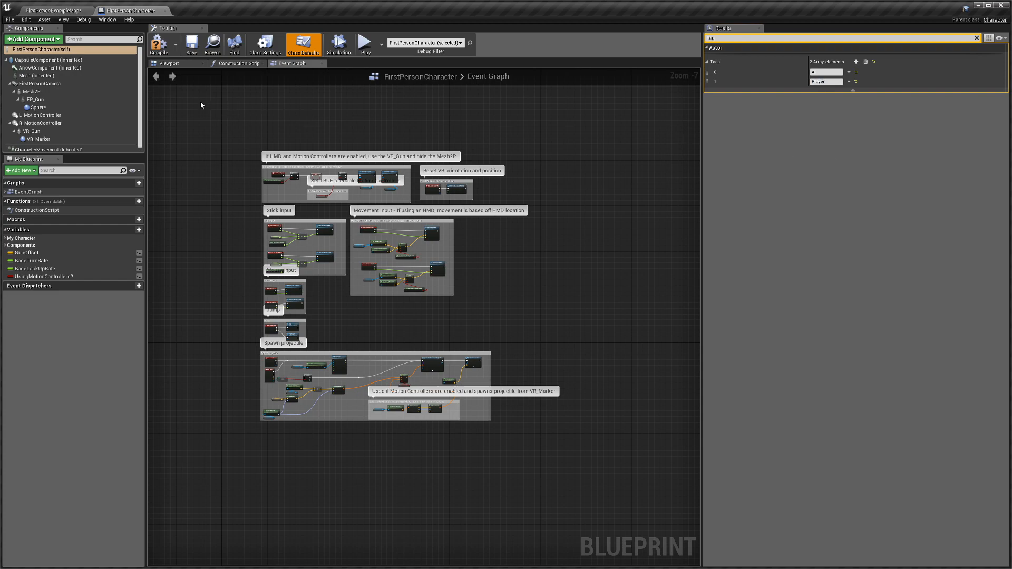
Step: Add the BP_PlayerAIActivator component via an 'act' search
click(32, 39)
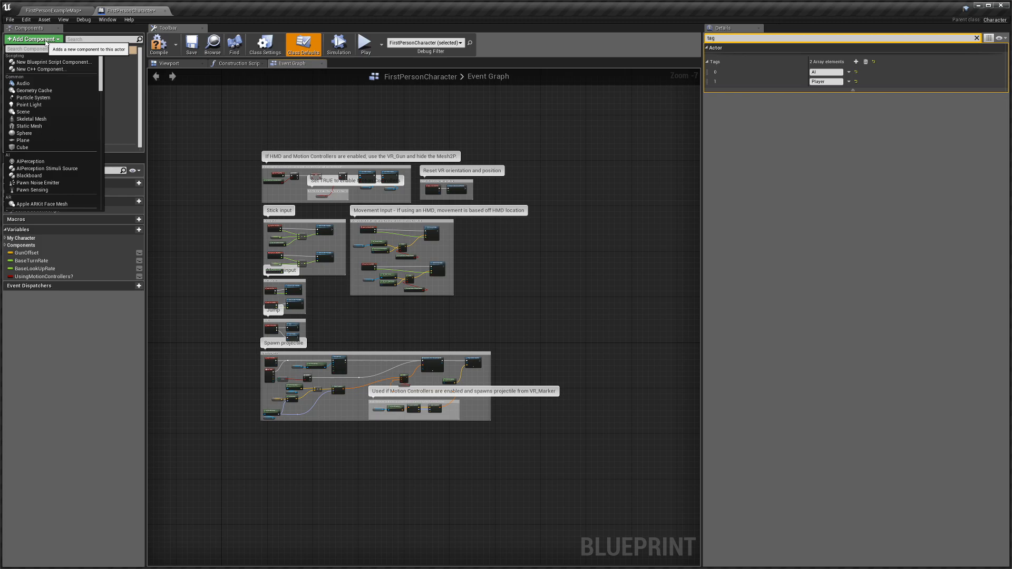
text(act)
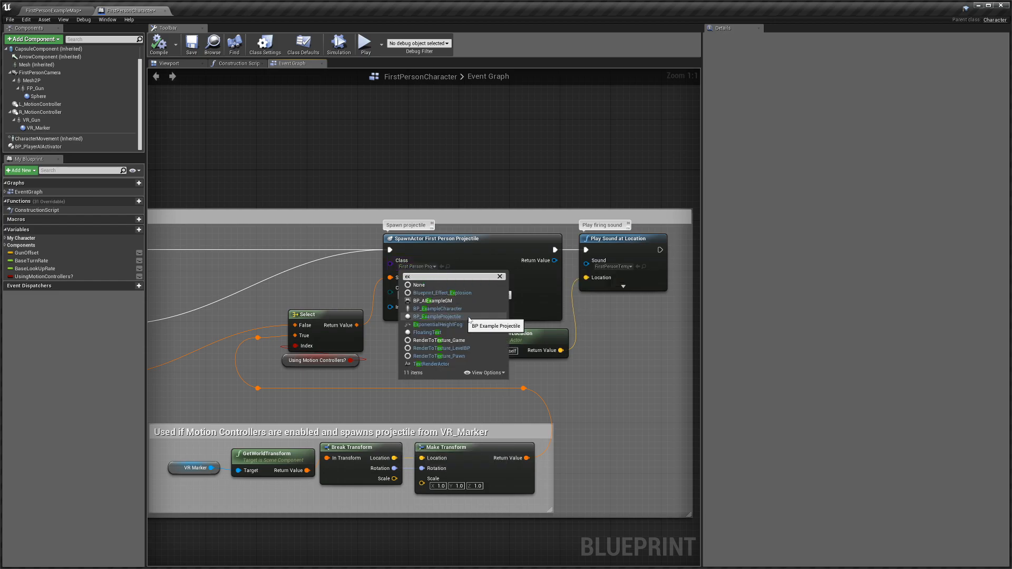
Step: Spawn BP_ExampleProjectile with a reference to self wired as its owner
click(437, 316)
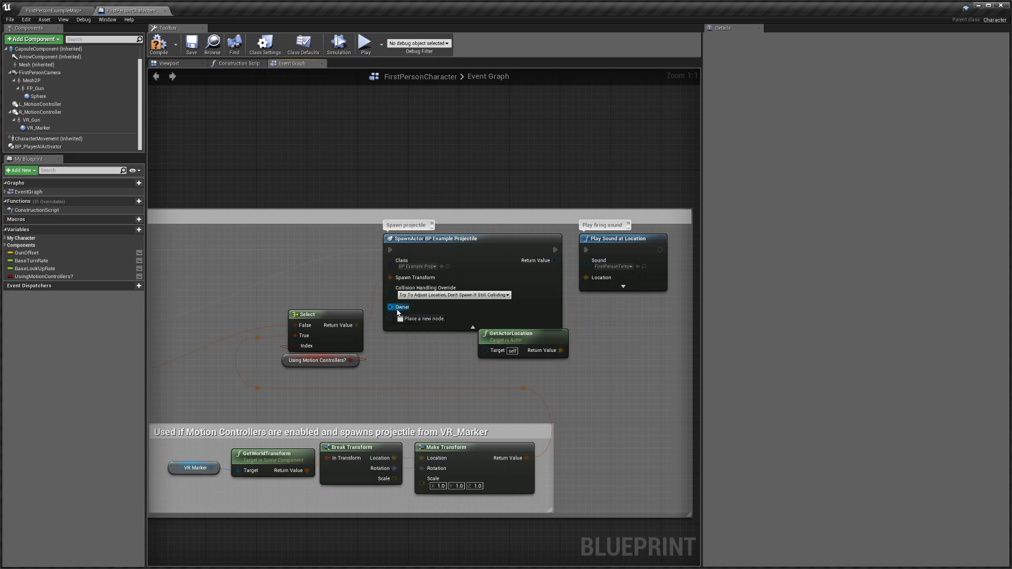
click(398, 306)
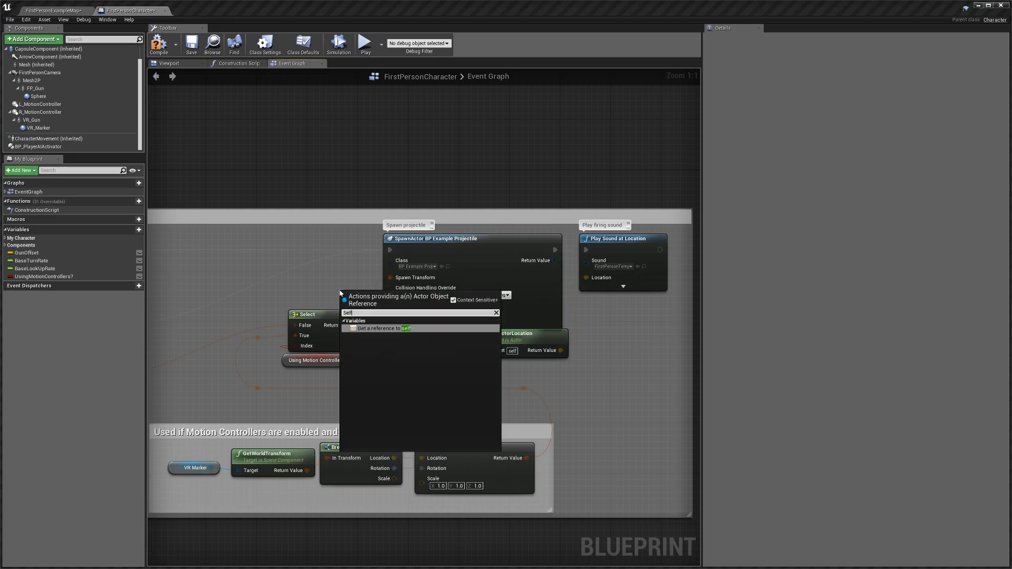
click(381, 328)
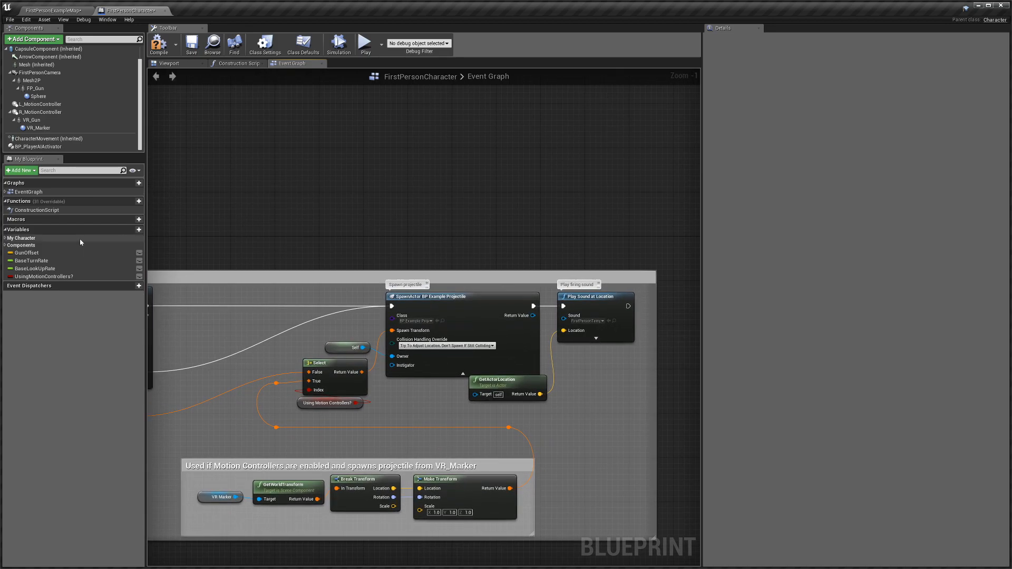
mouse_move(443, 102)
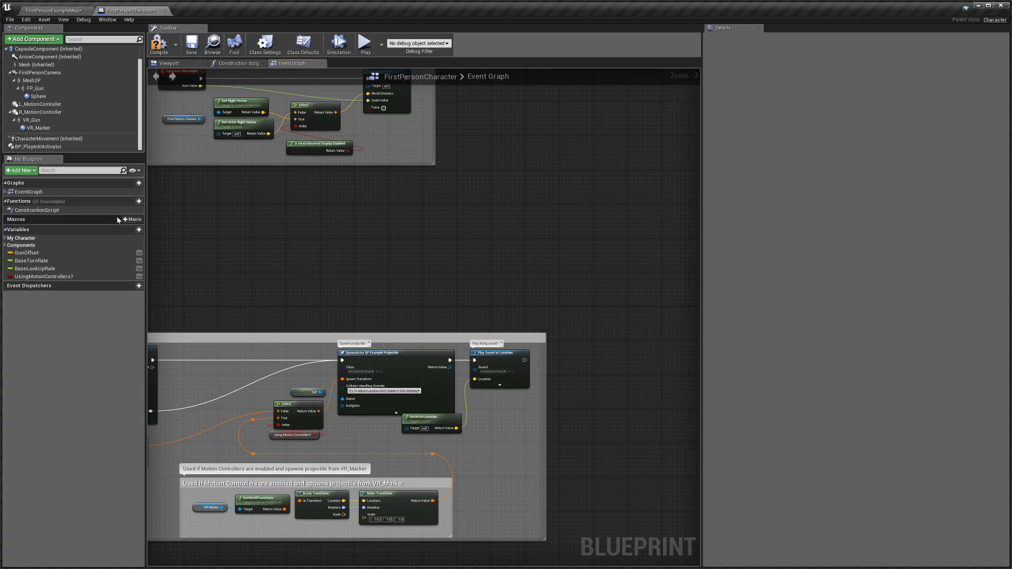
mouse_move(327, 181)
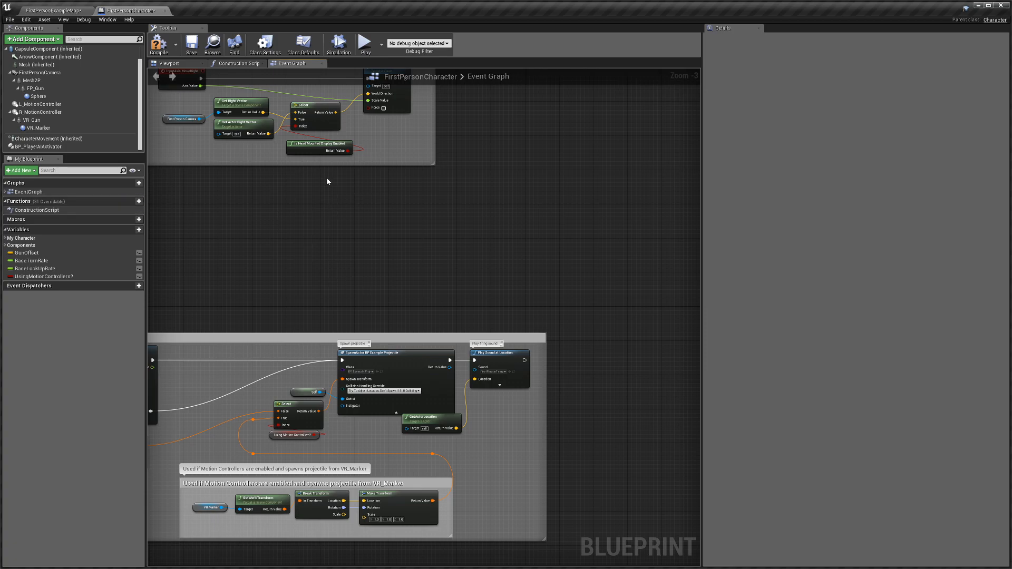
mouse_move(254, 237)
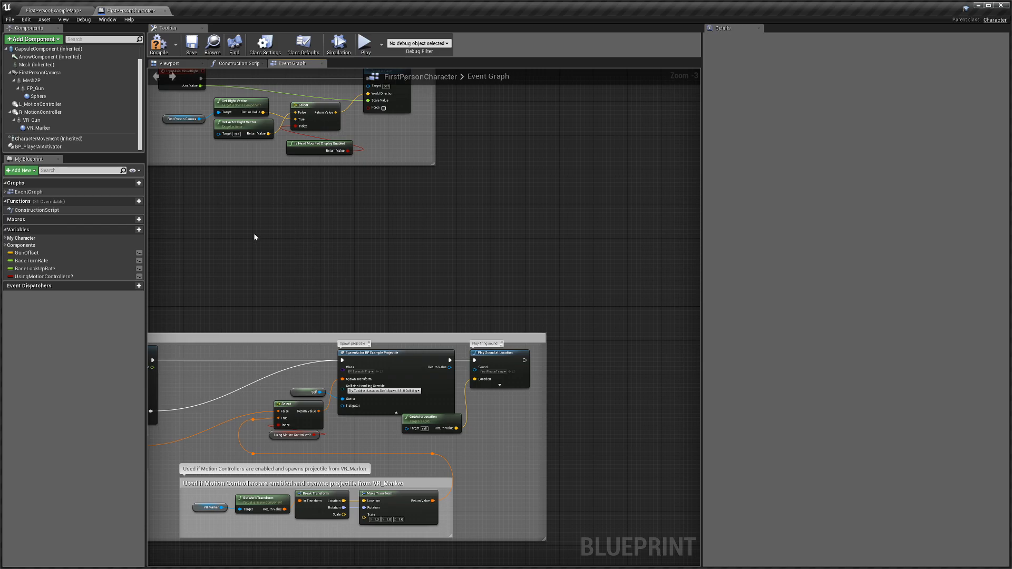
mouse_move(323, 210)
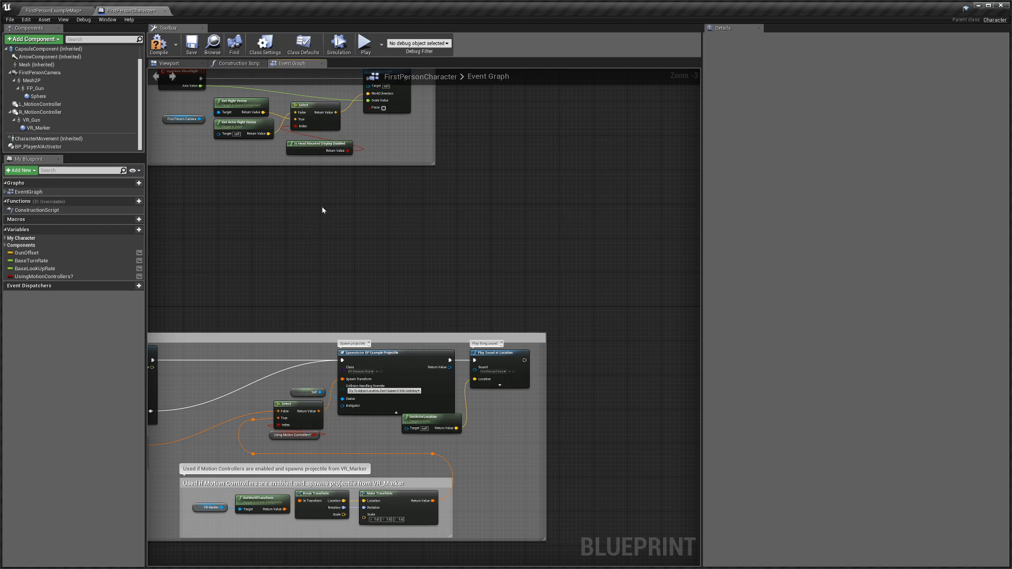
mouse_move(362, 211)
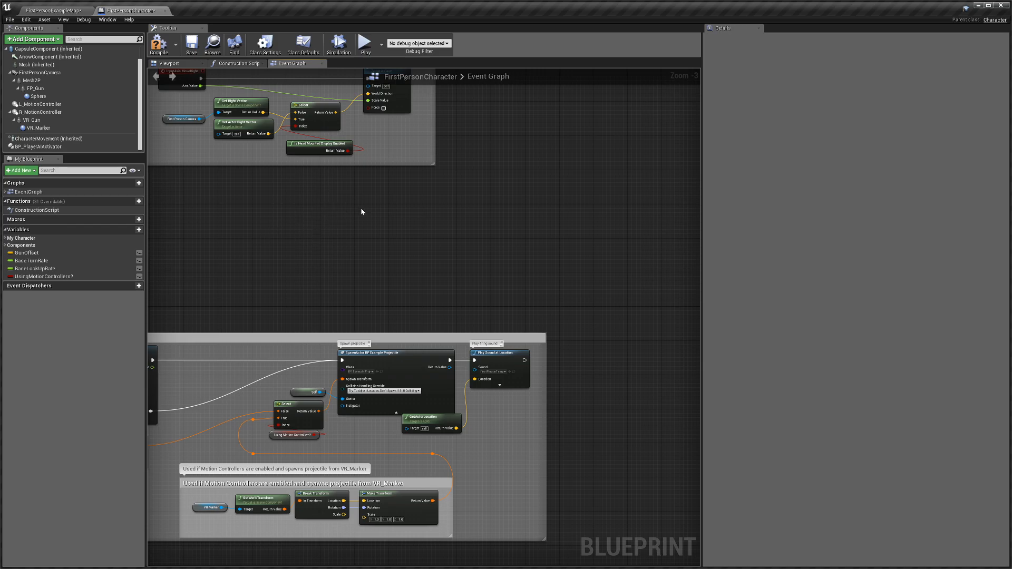
mouse_move(263, 46)
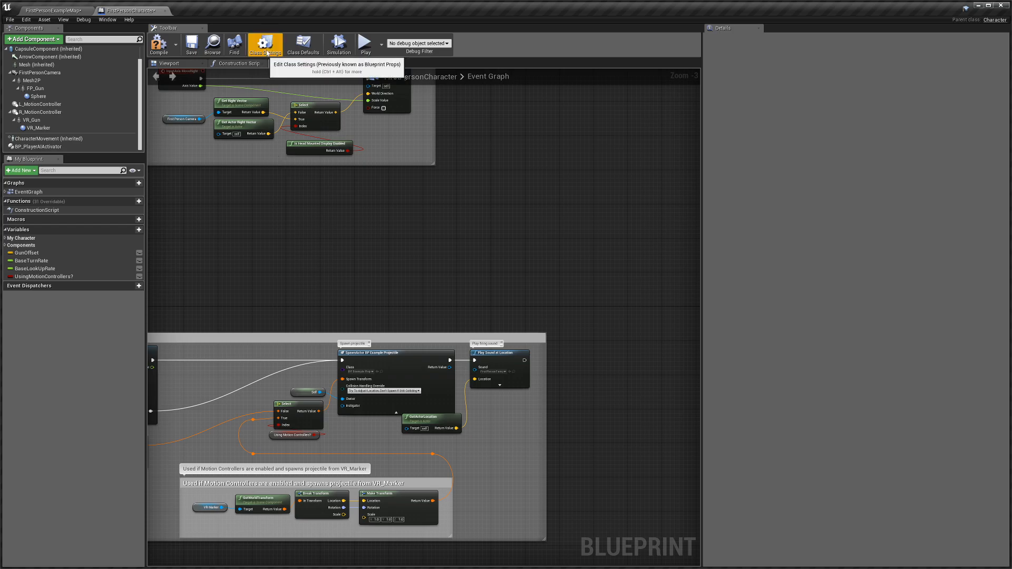
Step: Add BP AIInterface under Implemented Interfaces in Class Settings
text(tag)
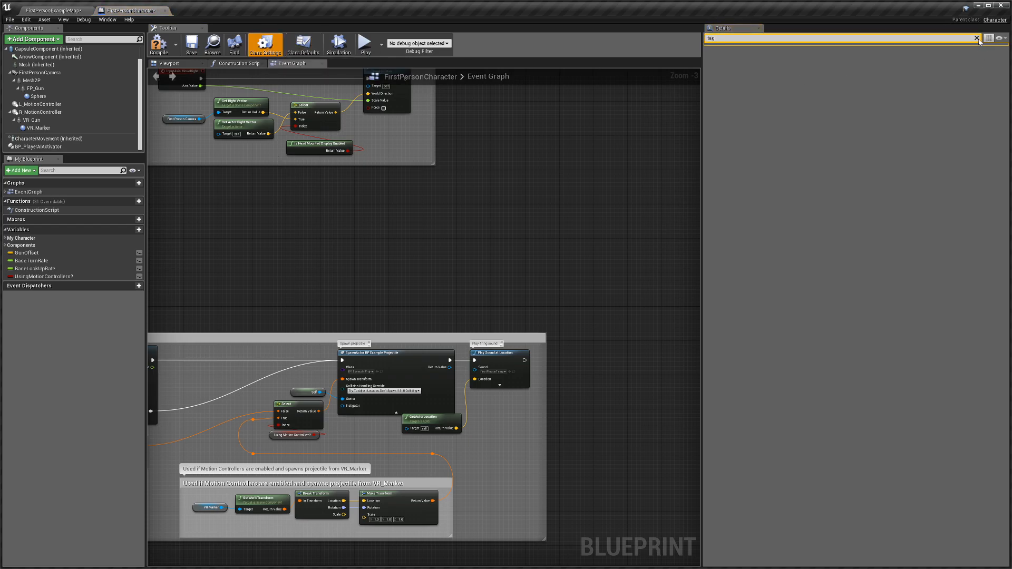
click(975, 38)
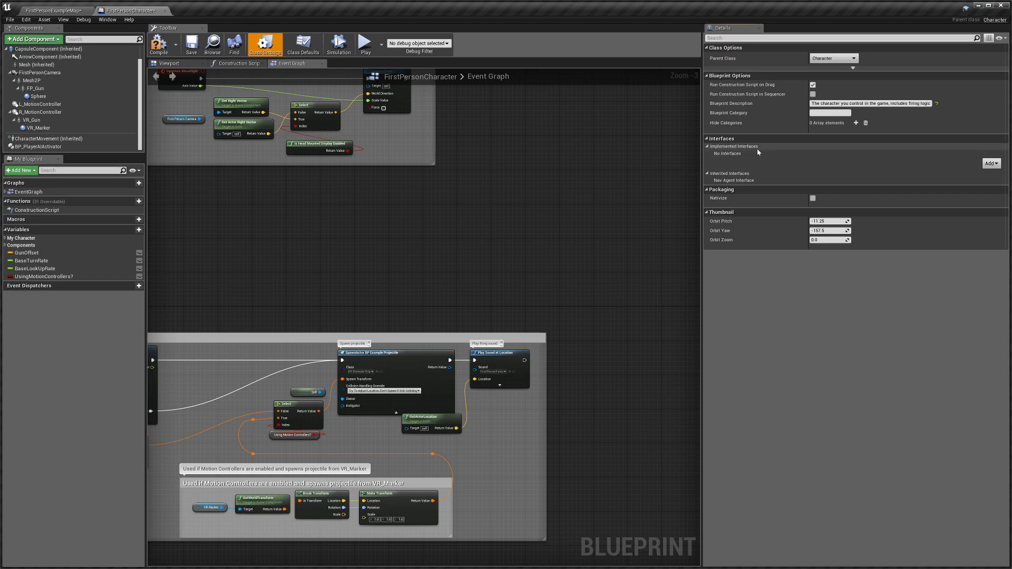
click(991, 163)
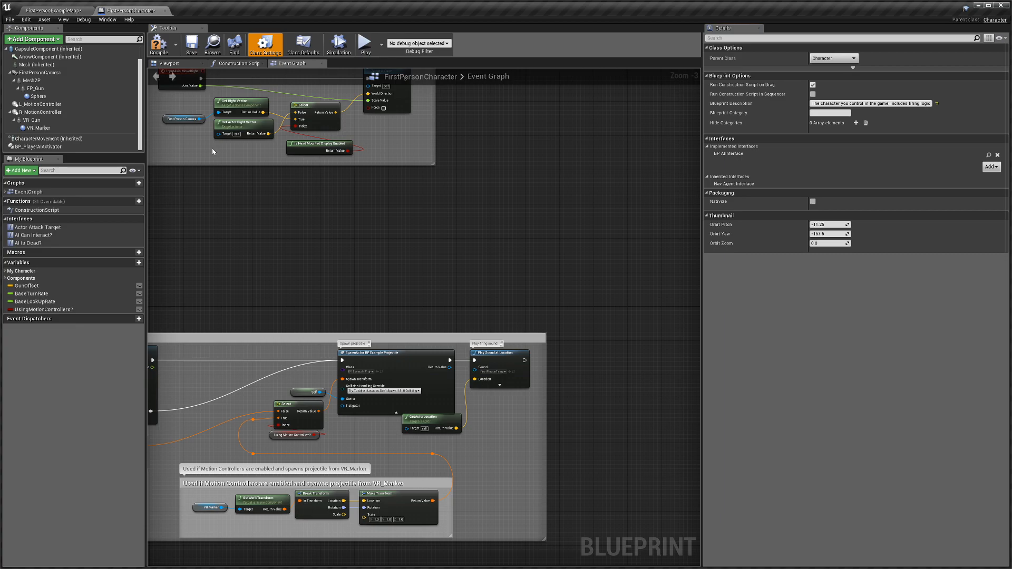
mouse_move(36, 228)
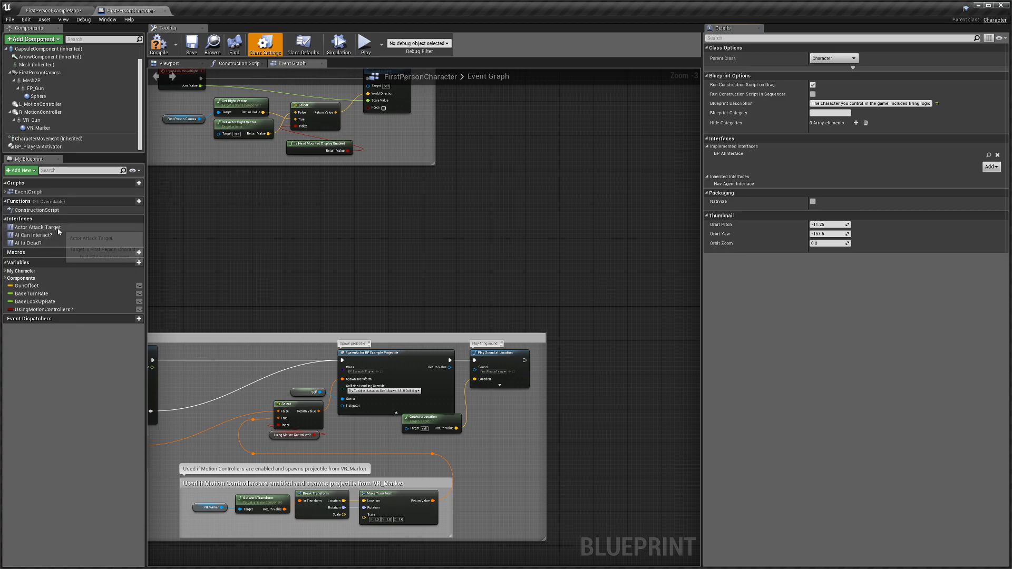
mouse_move(58, 243)
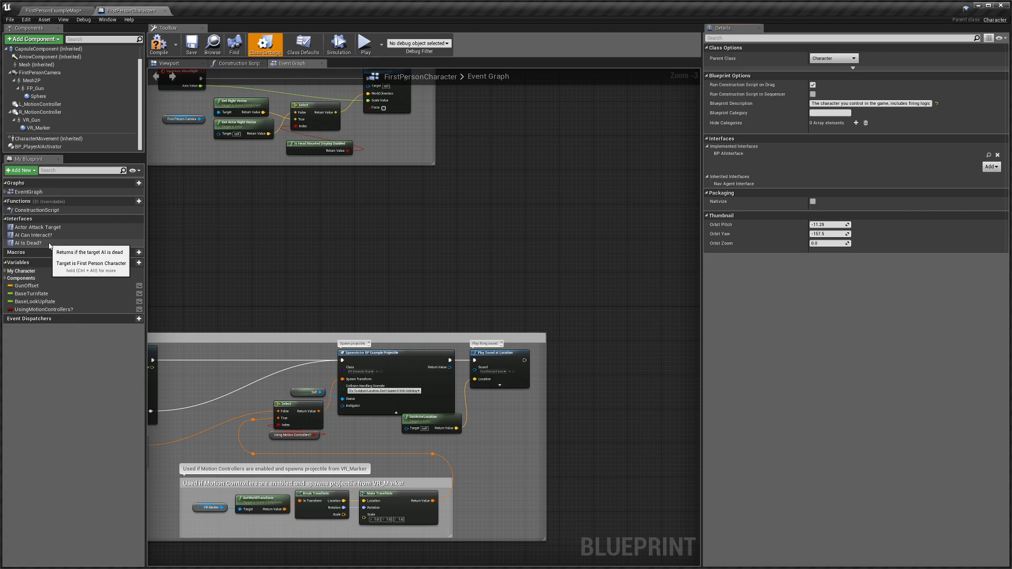
Step: Add a float Health variable and compare it with less-or-equal zero feeding the Dead result
double_click(26, 242)
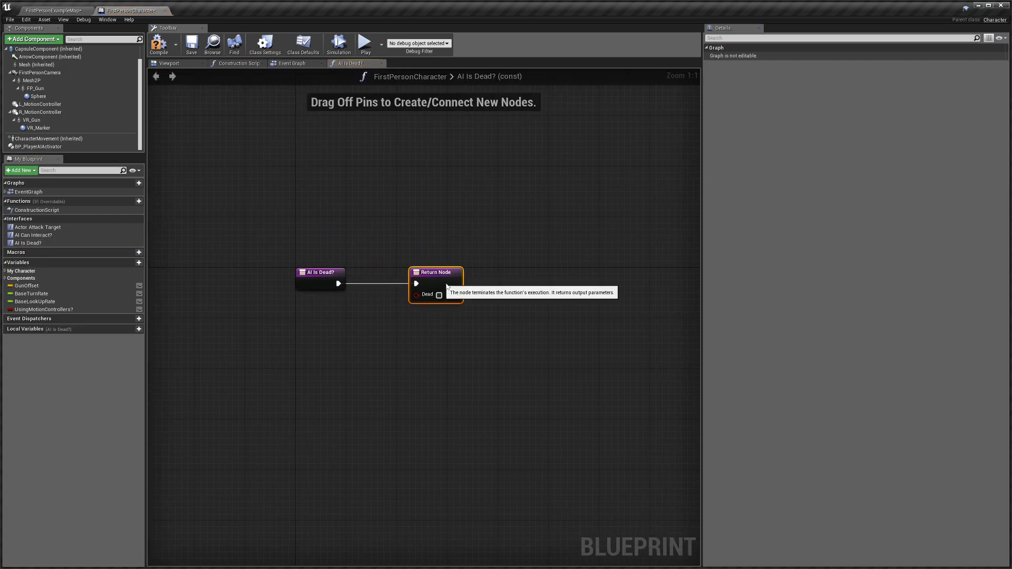
drag(435, 272, 473, 272)
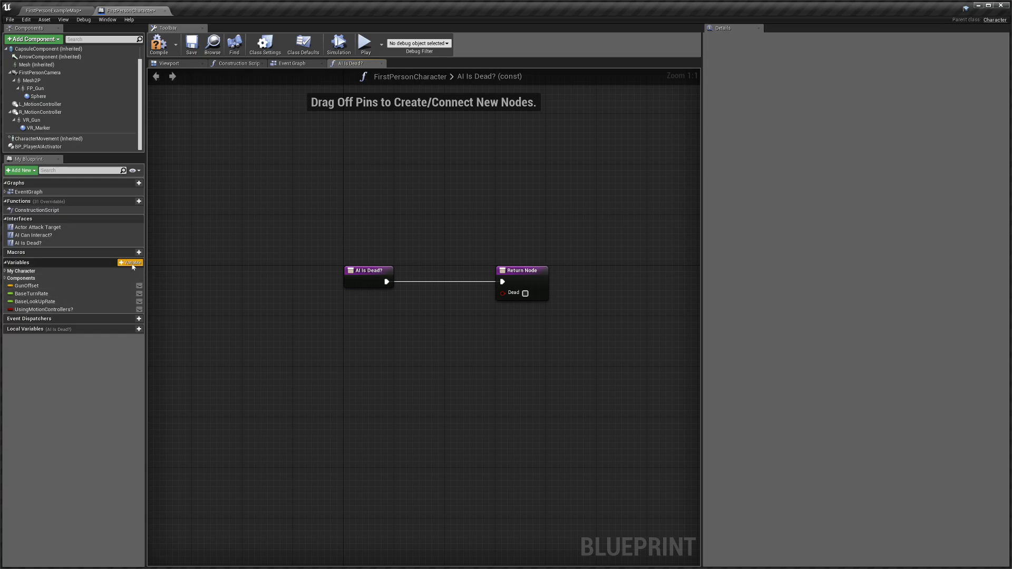
click(130, 262)
text(Health)
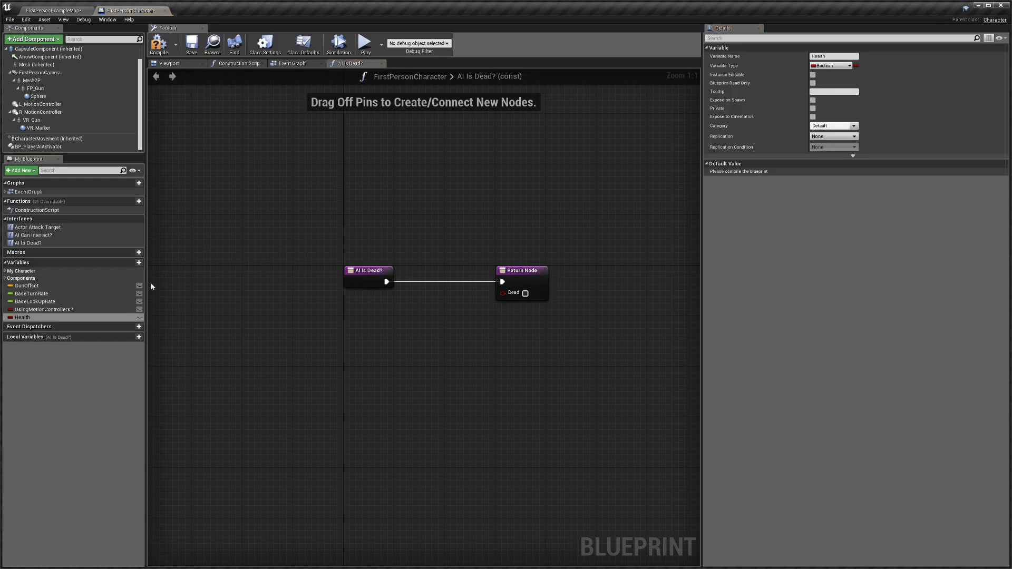
click(833, 66)
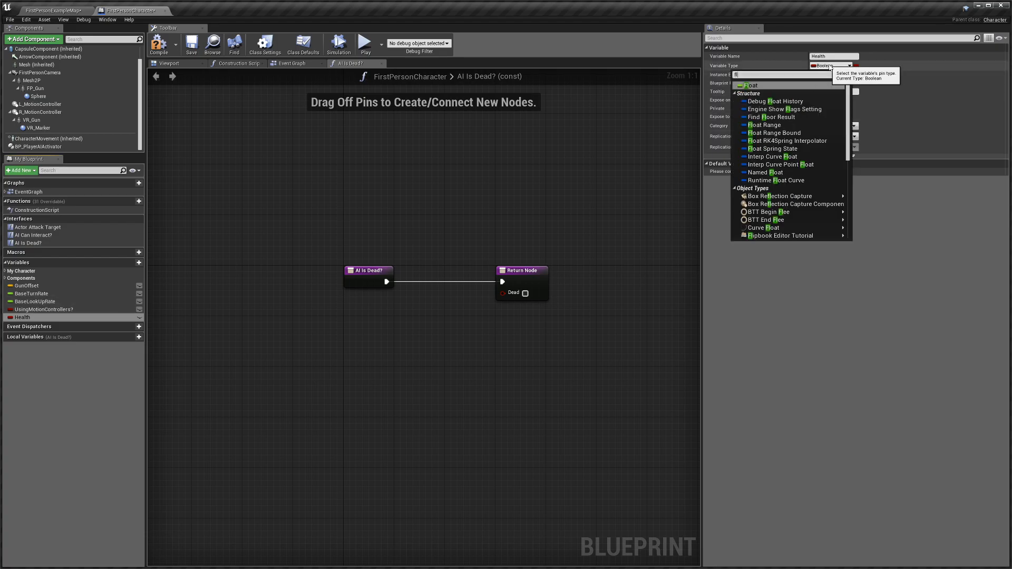
click(749, 85)
text(<)
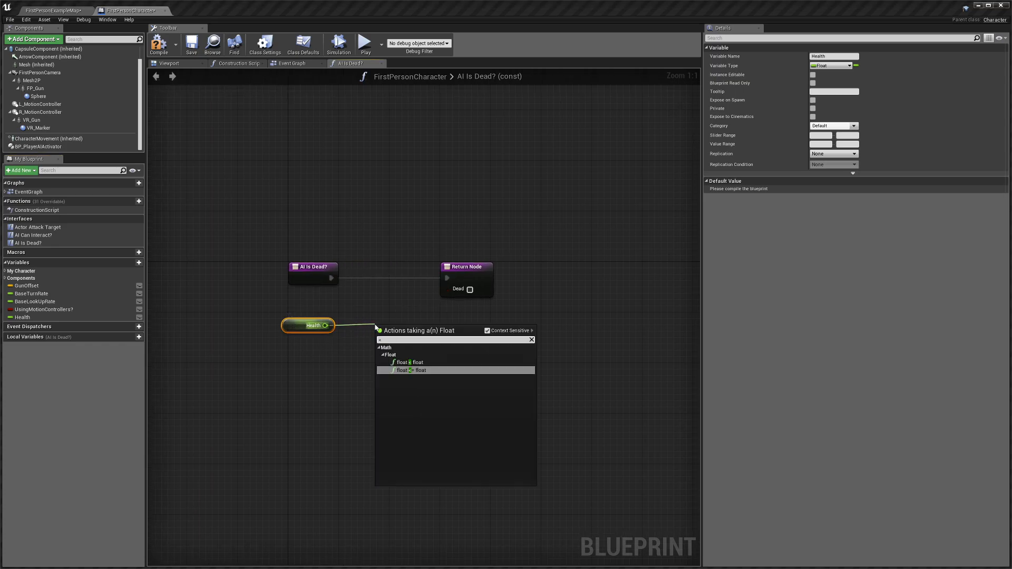
click(418, 370)
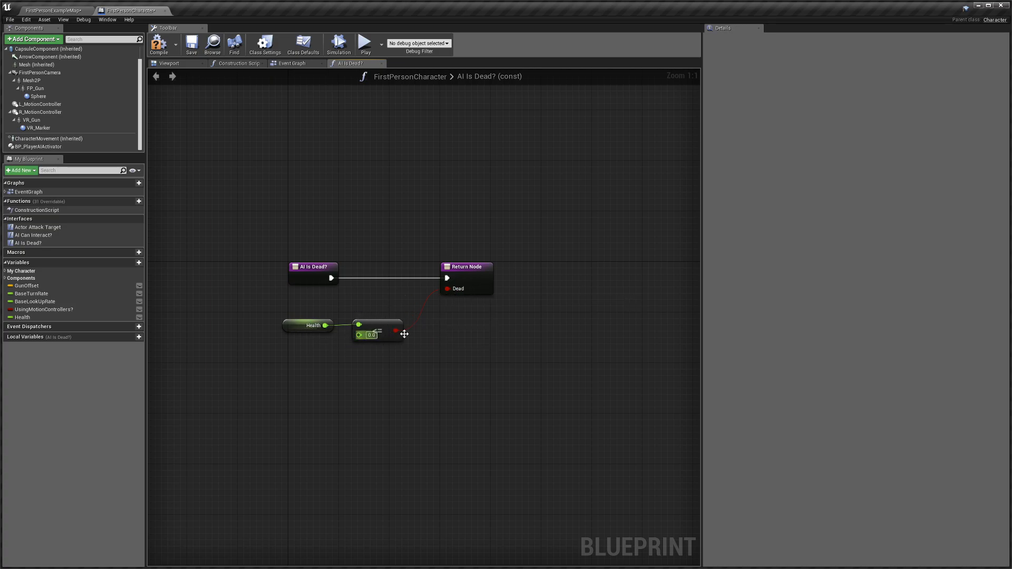
mouse_move(397, 330)
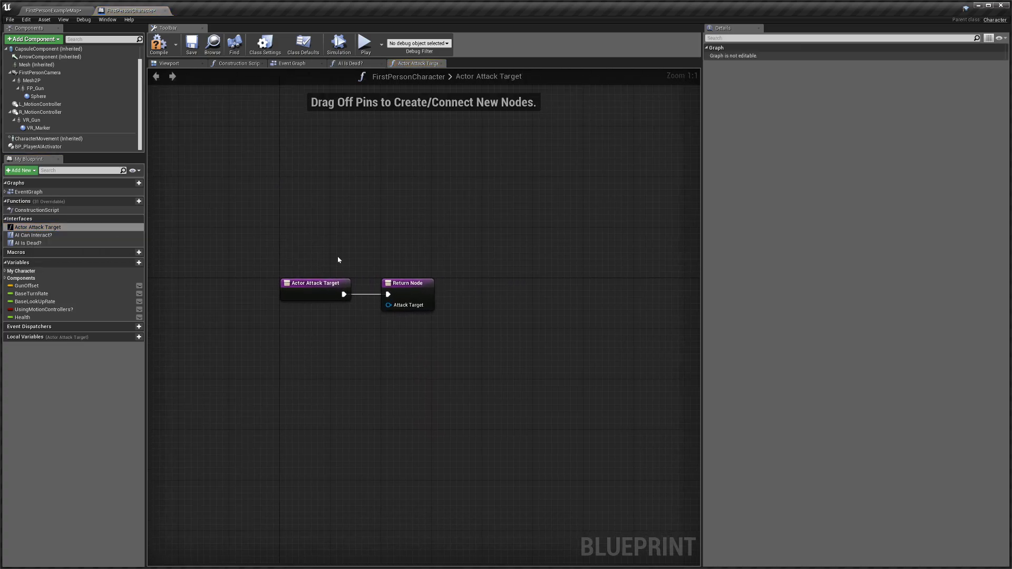
mouse_move(364, 84)
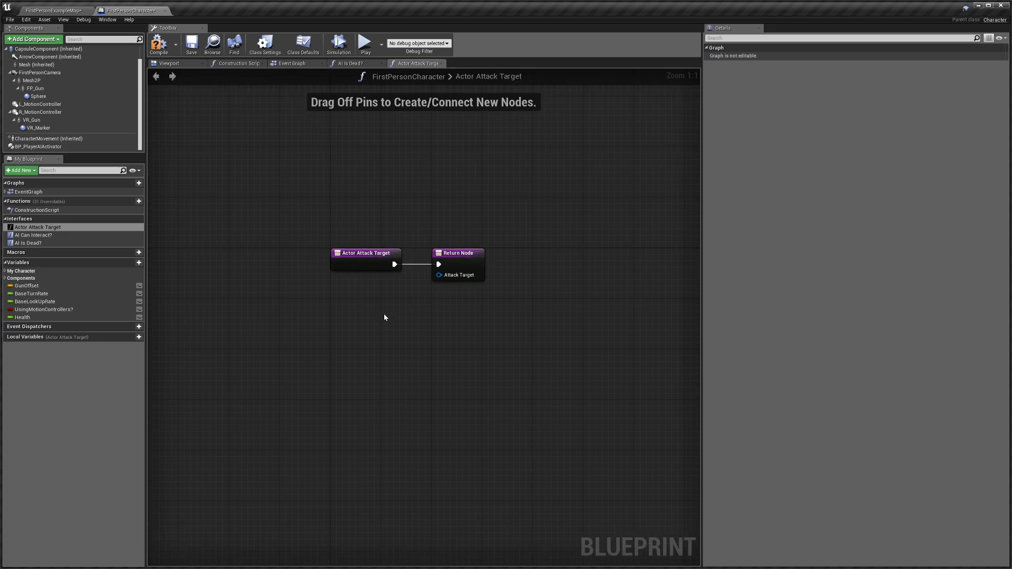
mouse_move(346, 309)
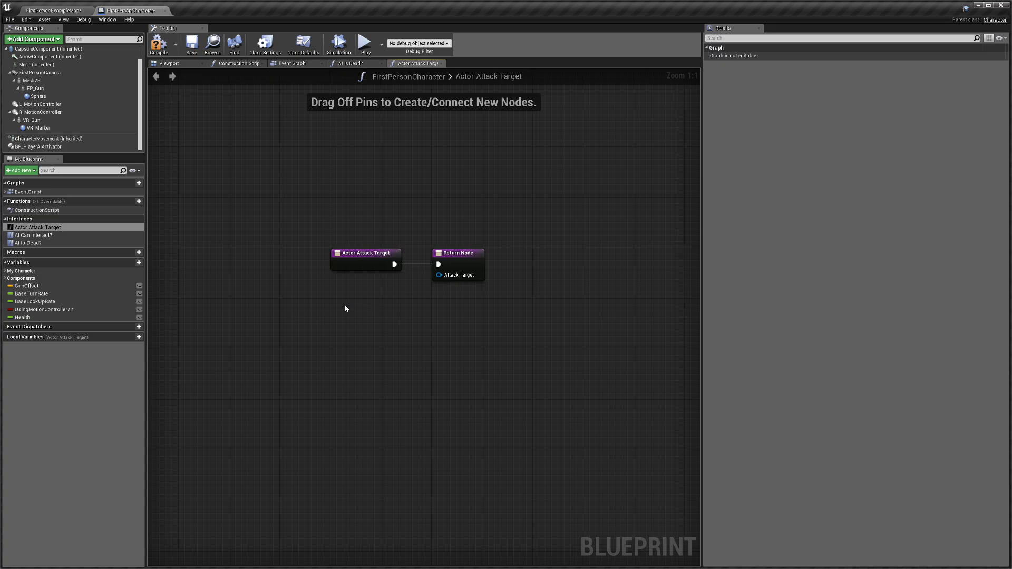
mouse_move(352, 313)
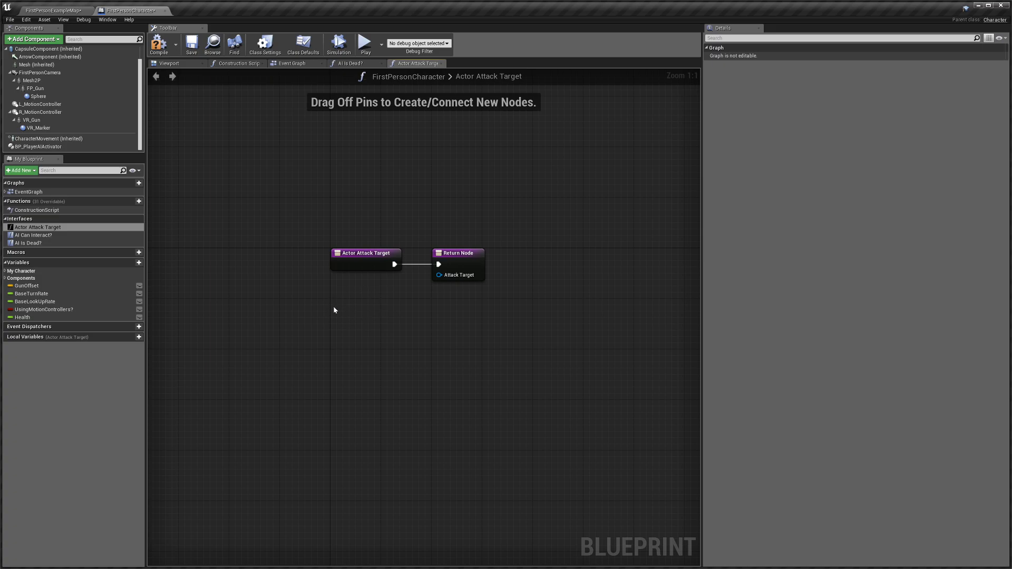
mouse_move(444, 288)
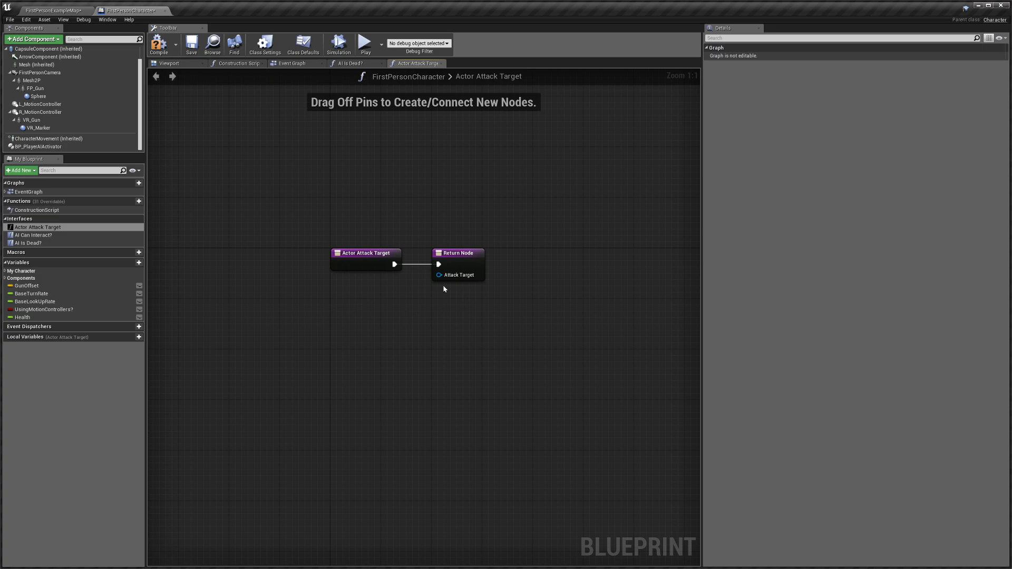
mouse_move(458, 274)
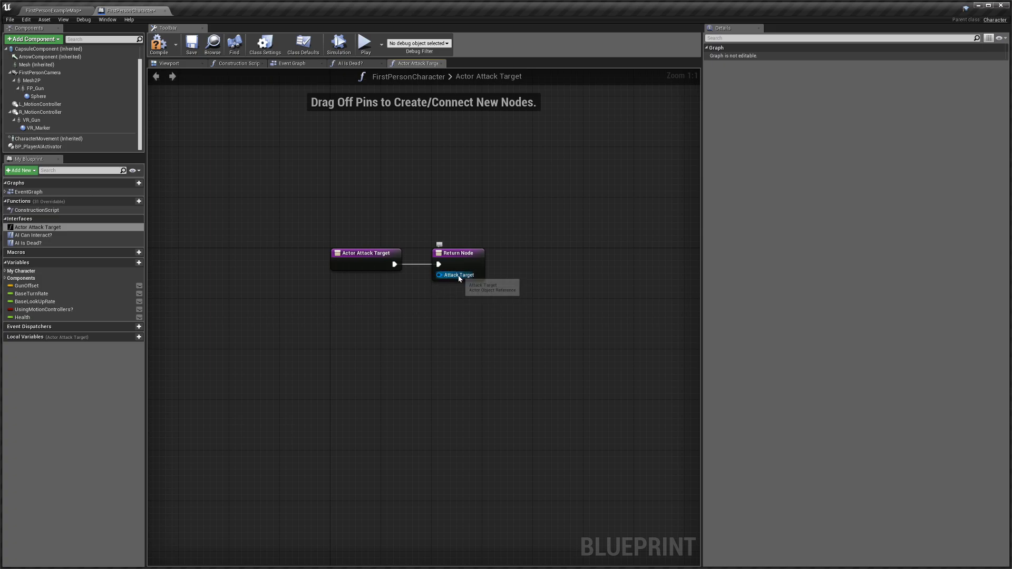
mouse_move(474, 292)
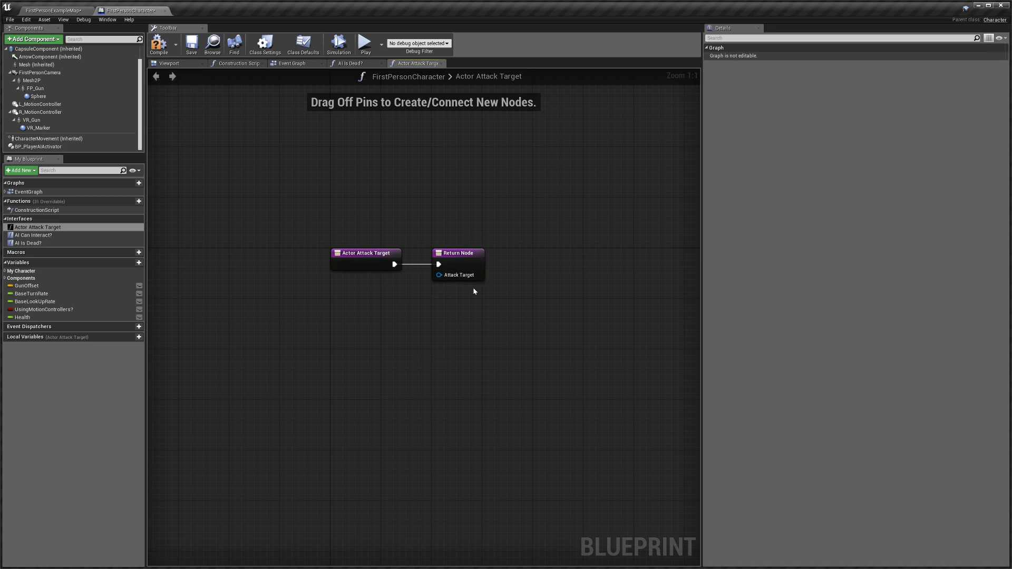
mouse_move(405, 93)
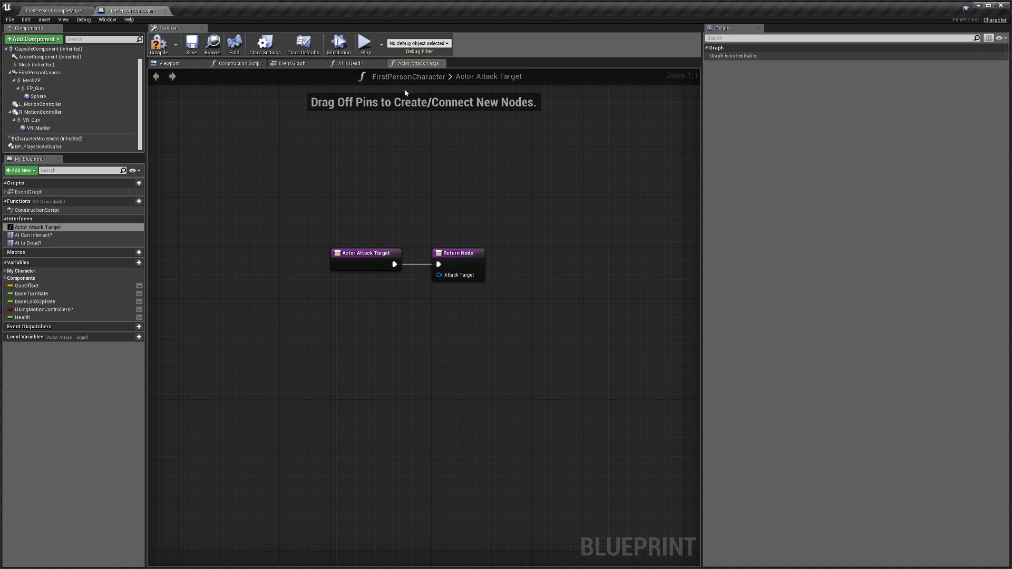
mouse_move(486, 244)
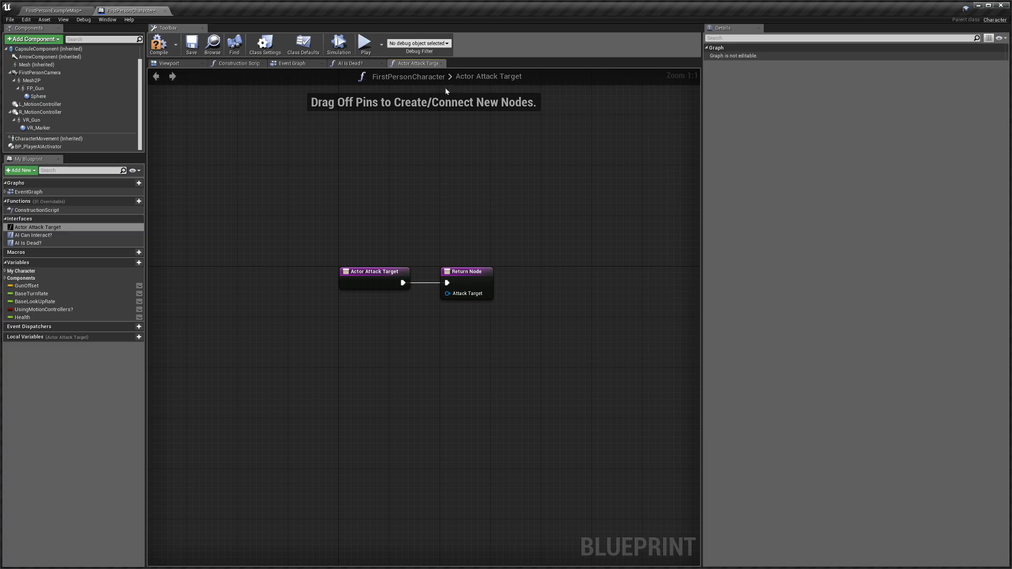
mouse_move(183, 130)
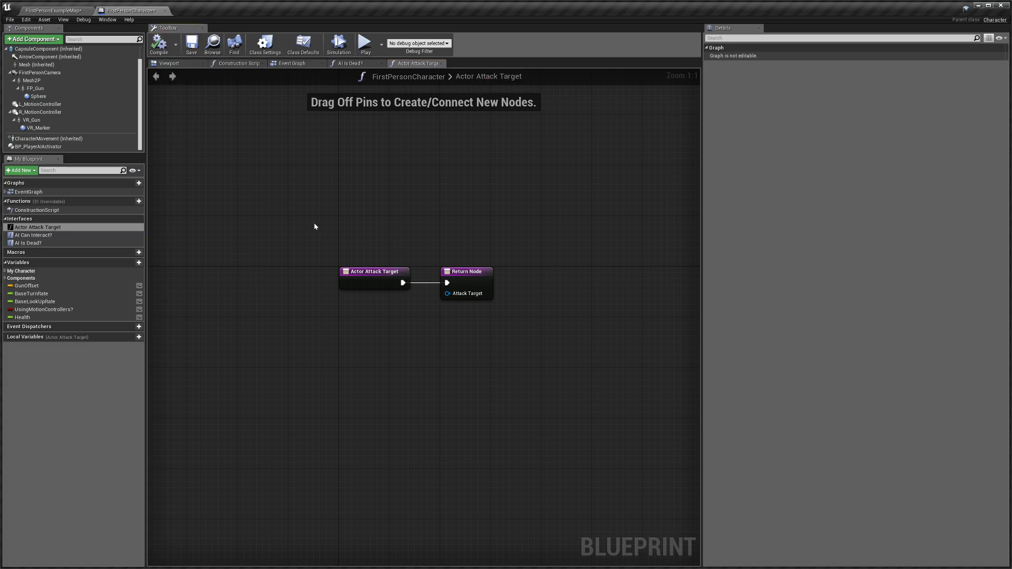
Step: Compile the FirstPersonCharacter blueprint, leaving Actor Attack Target returning no target
click(159, 44)
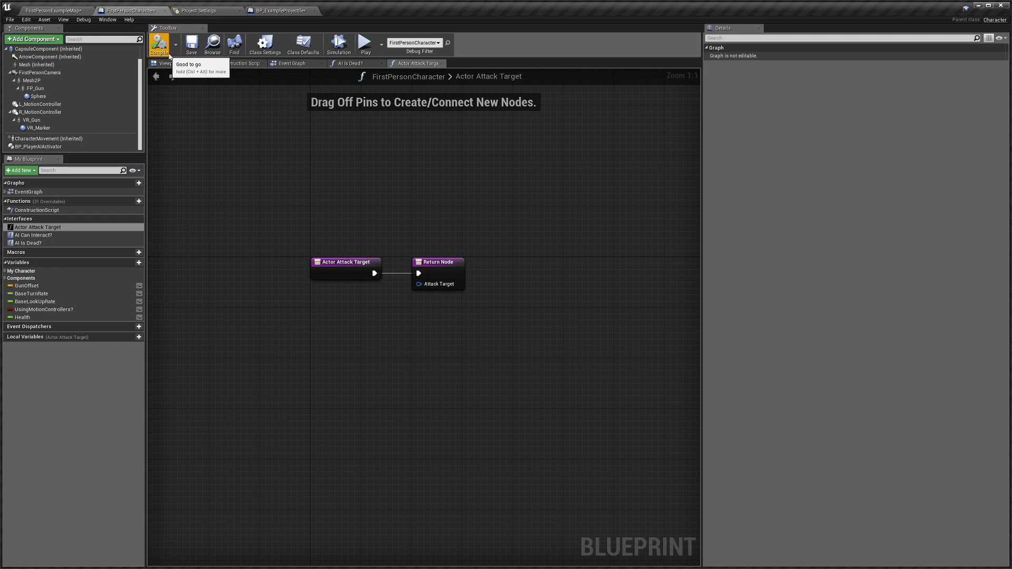
Step: Check the spawned class in the Event Graph and open BP_ExampleProjectile from the Content Browser
click(295, 63)
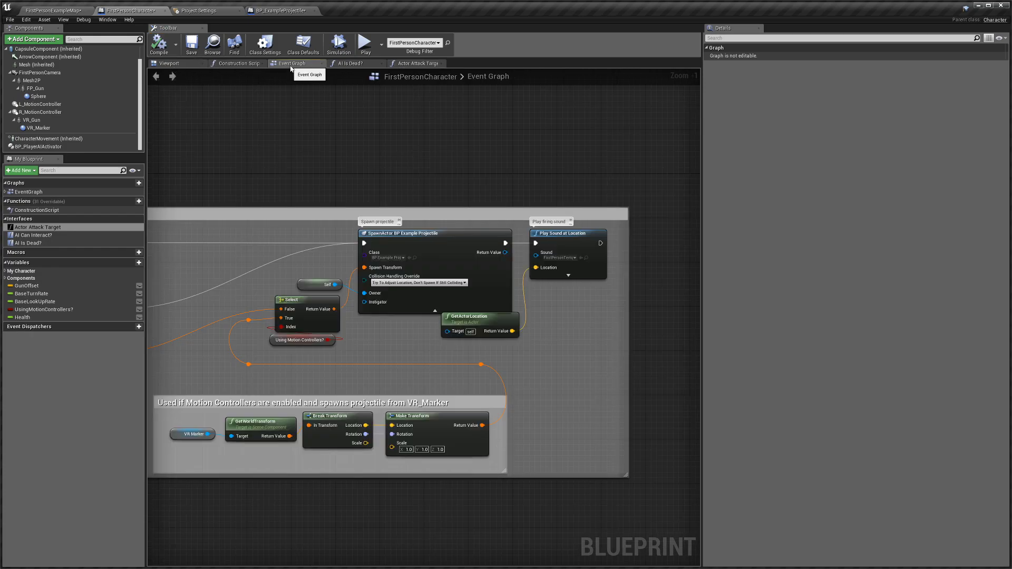
mouse_move(410, 257)
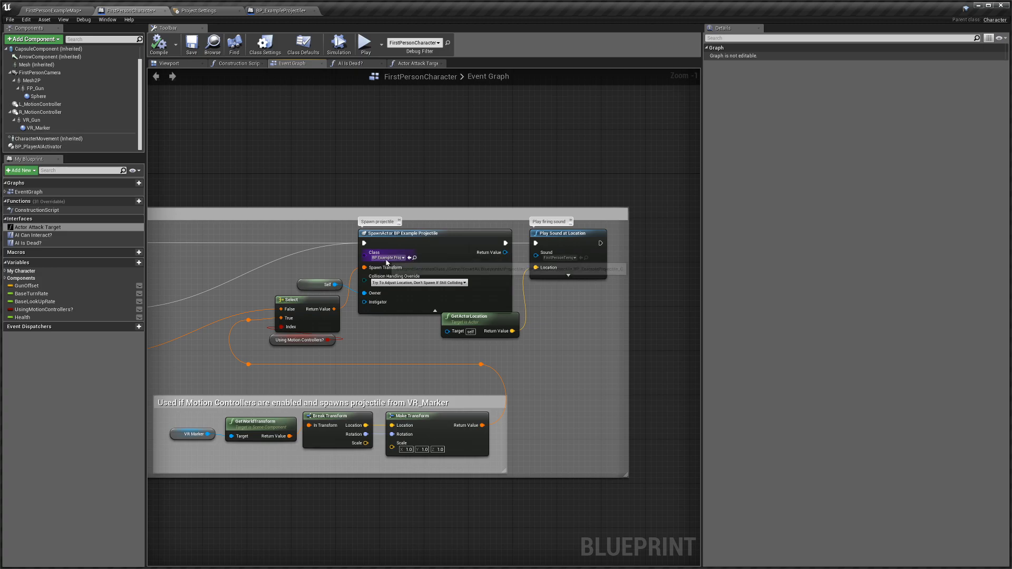
click(53, 11)
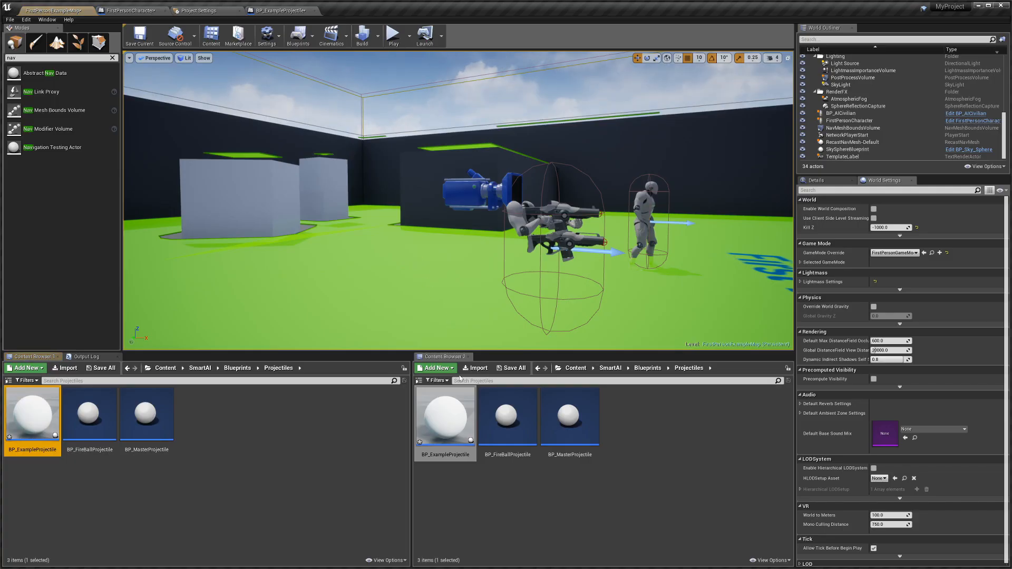
mouse_move(445, 417)
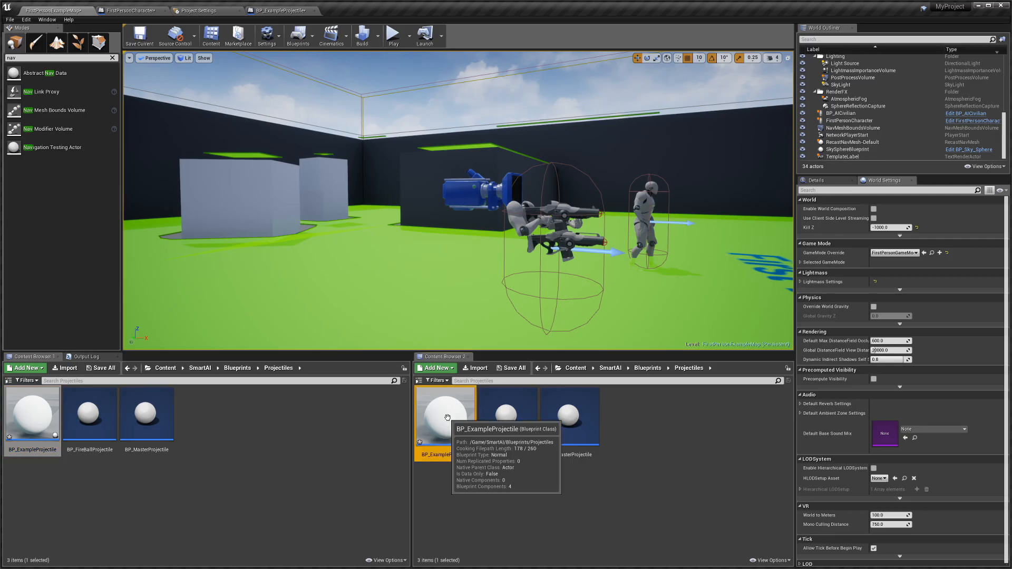
double_click(441, 414)
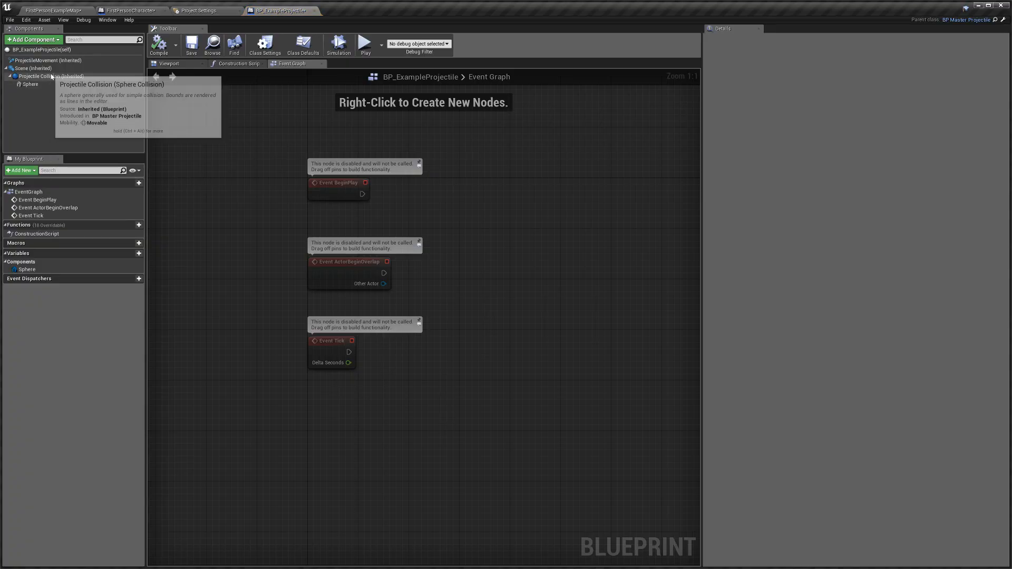
Step: Set the ProjectileMovement Velocity X to 3000.0
click(48, 60)
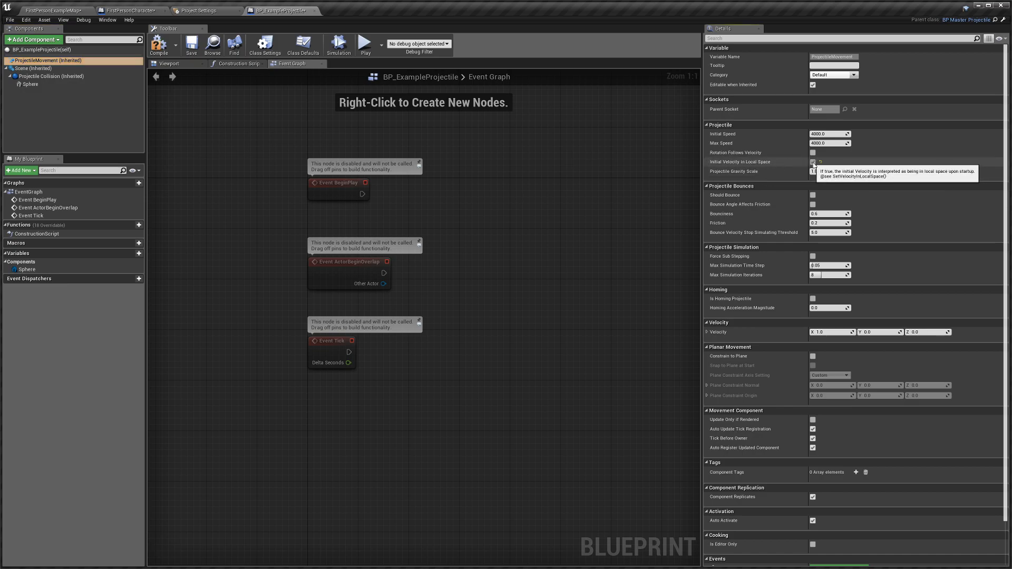
click(812, 163)
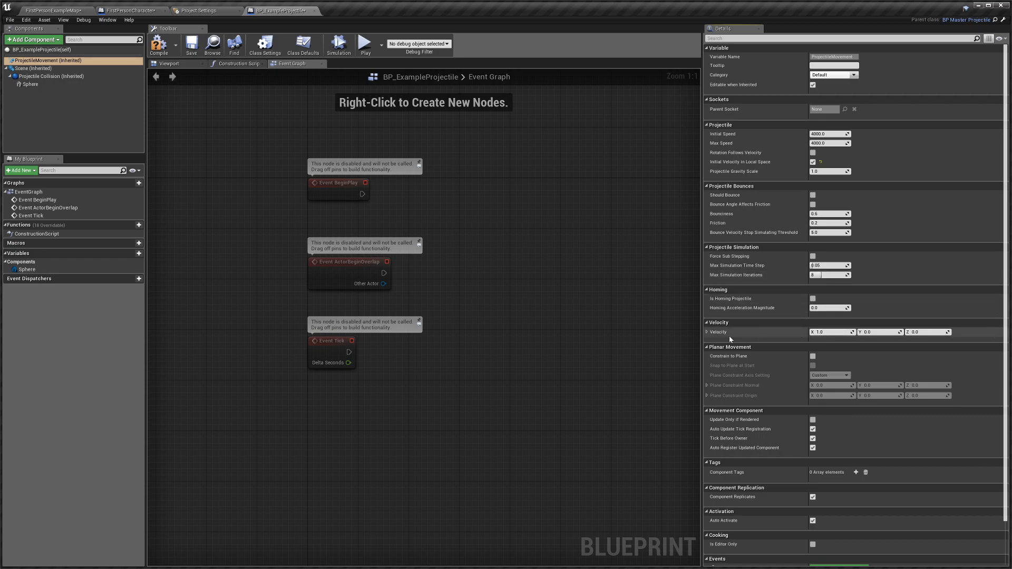
click(831, 332)
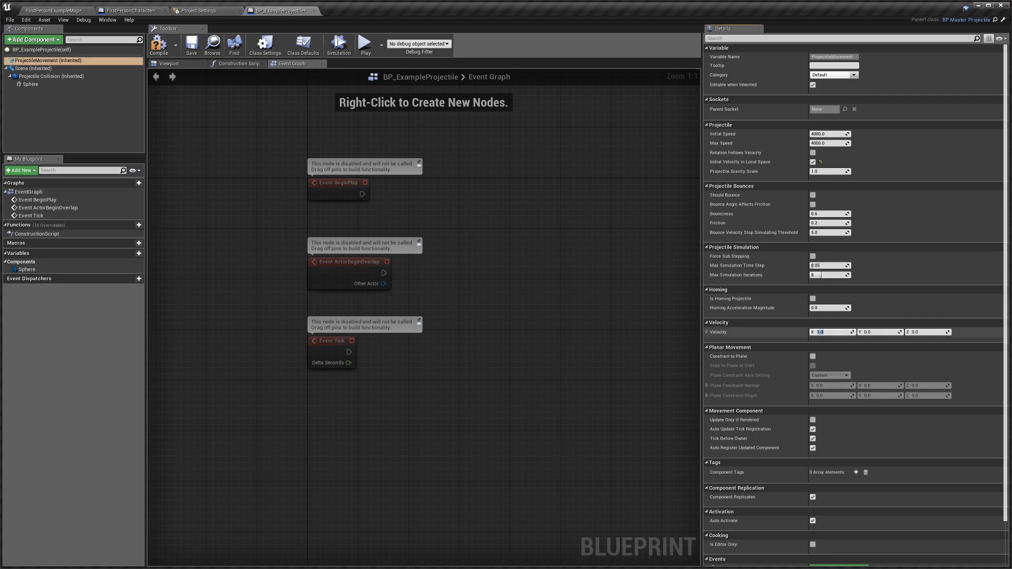
text(3000.0)
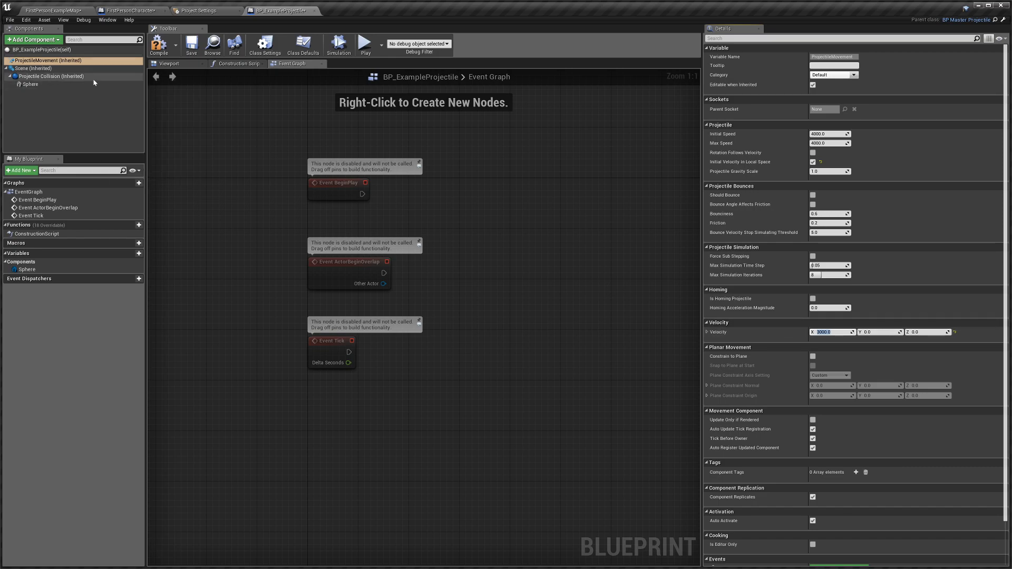
Step: Set the projectile collision Object Type to Projectile and compile the blueprint
click(51, 76)
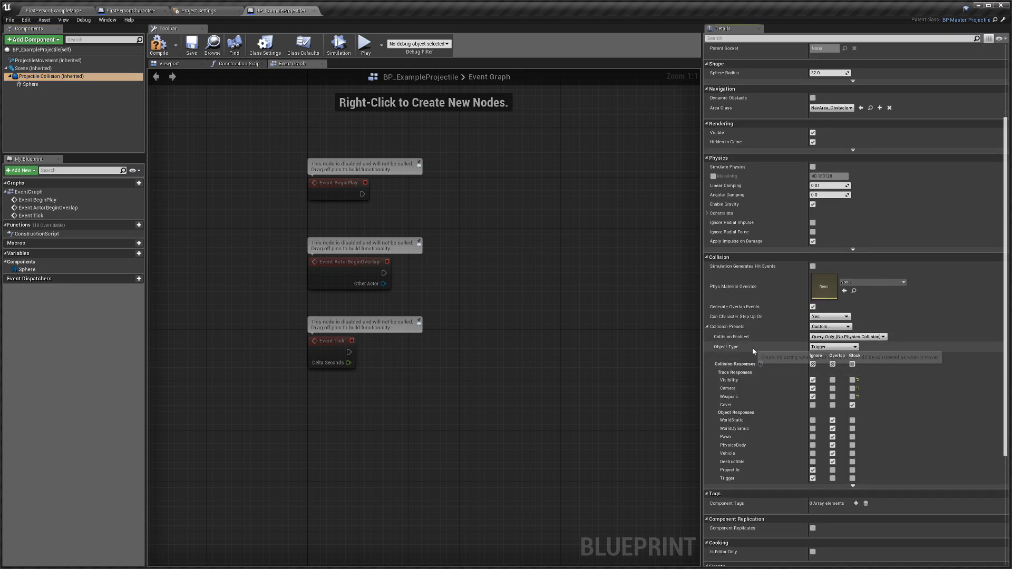
click(832, 347)
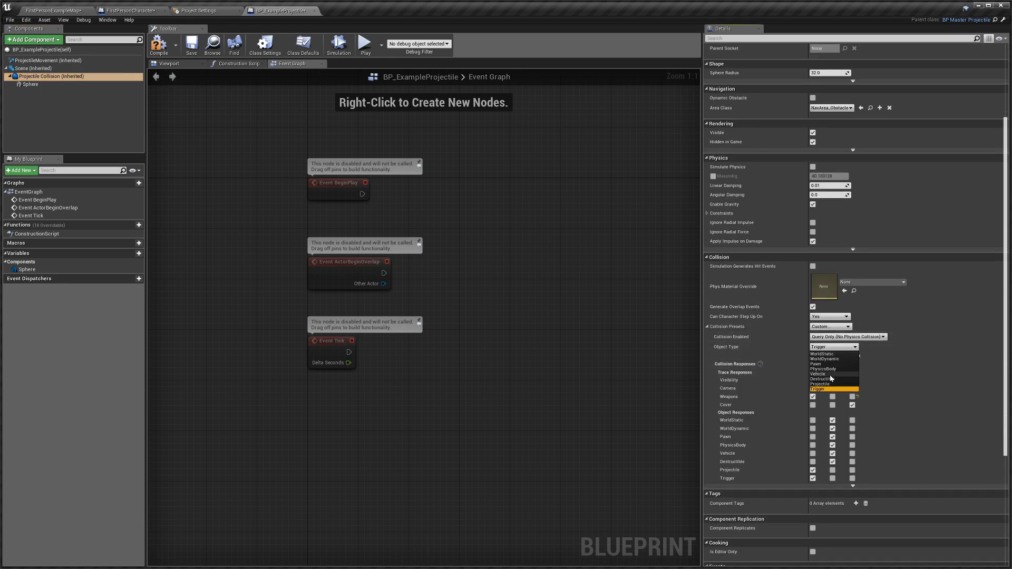
click(819, 384)
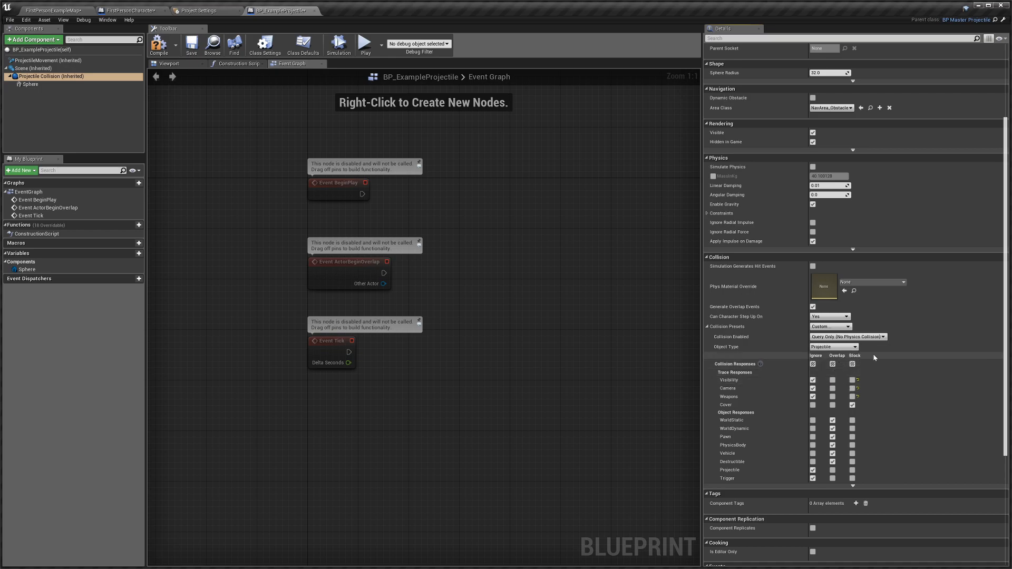
mouse_move(158, 44)
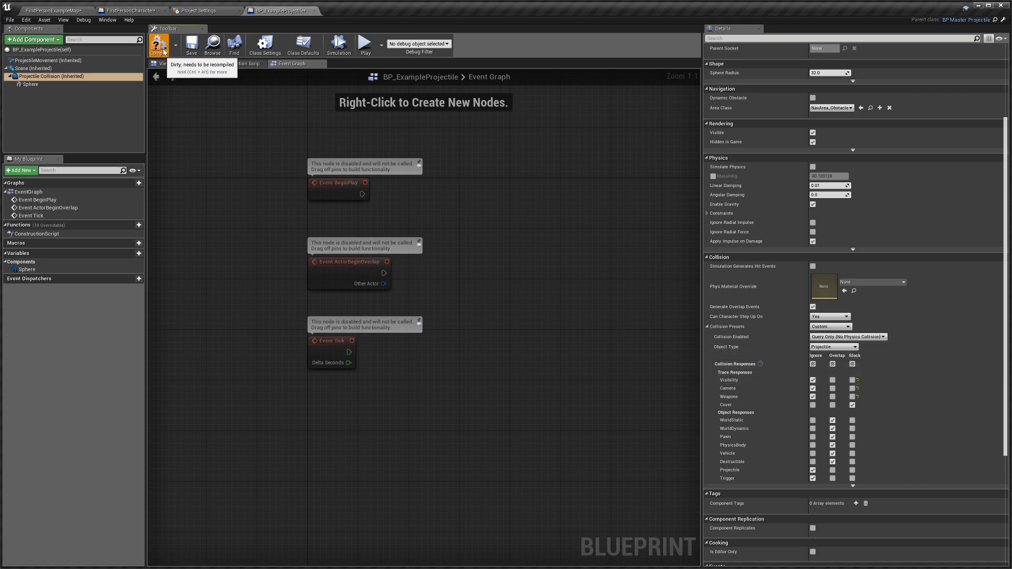
click(159, 45)
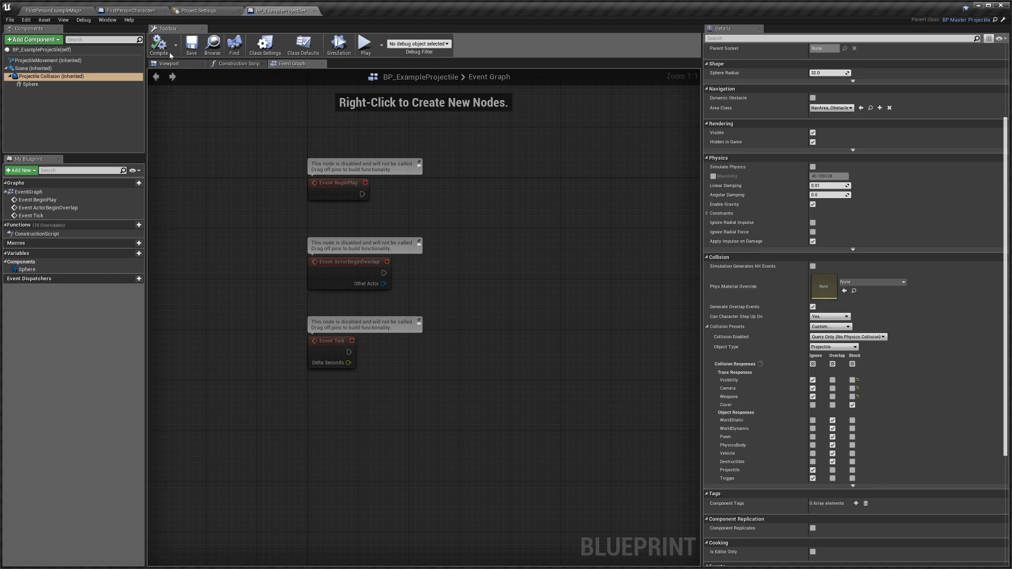
Step: Return to the level editor and play the level to test the civilian AI
click(55, 10)
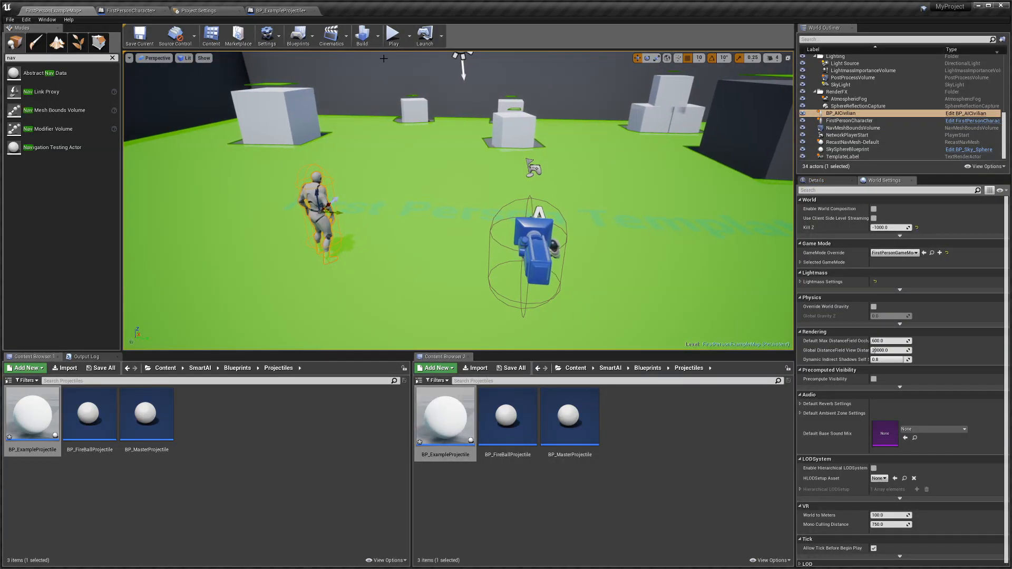
click(392, 35)
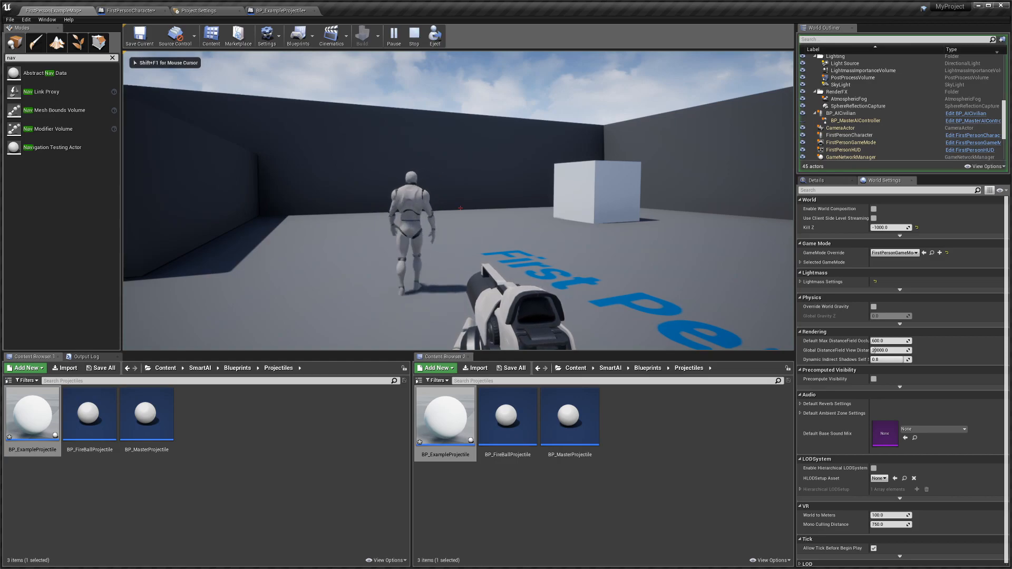